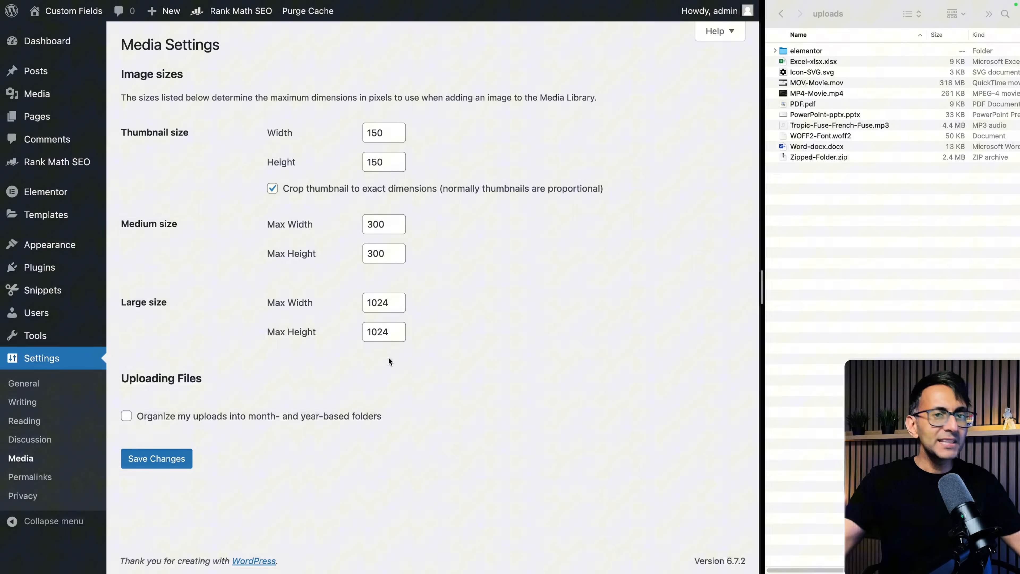
pyautogui.moveTo(533, 392)
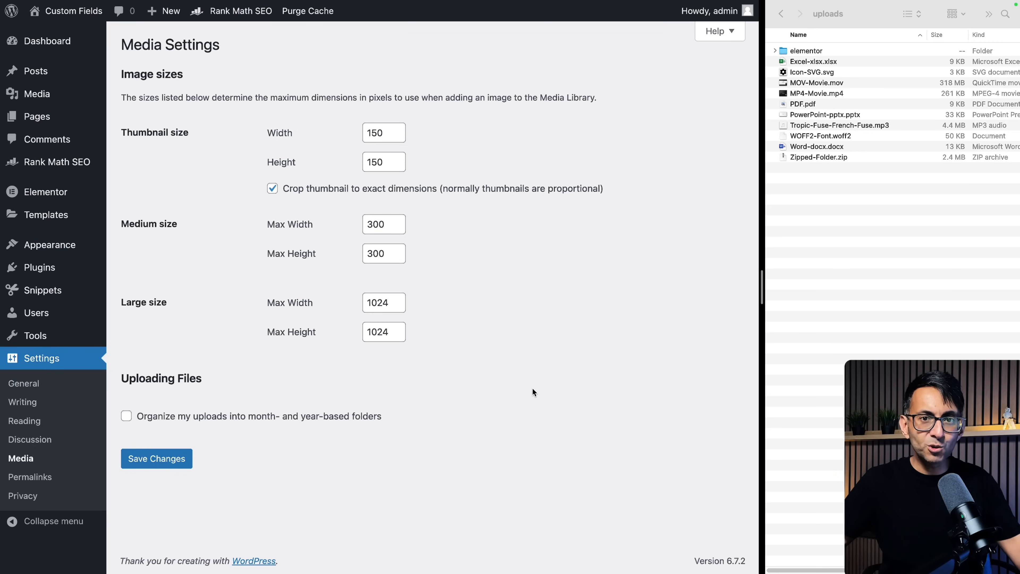
pyautogui.moveTo(25, 142)
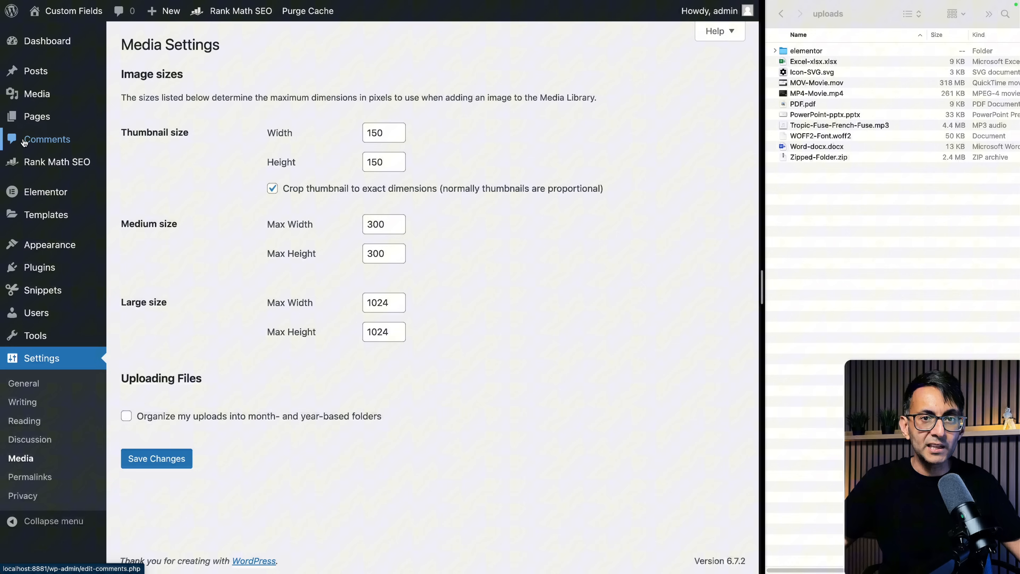
# - Show the Media Library with its ten existing document, audio and video items
pyautogui.click(37, 93)
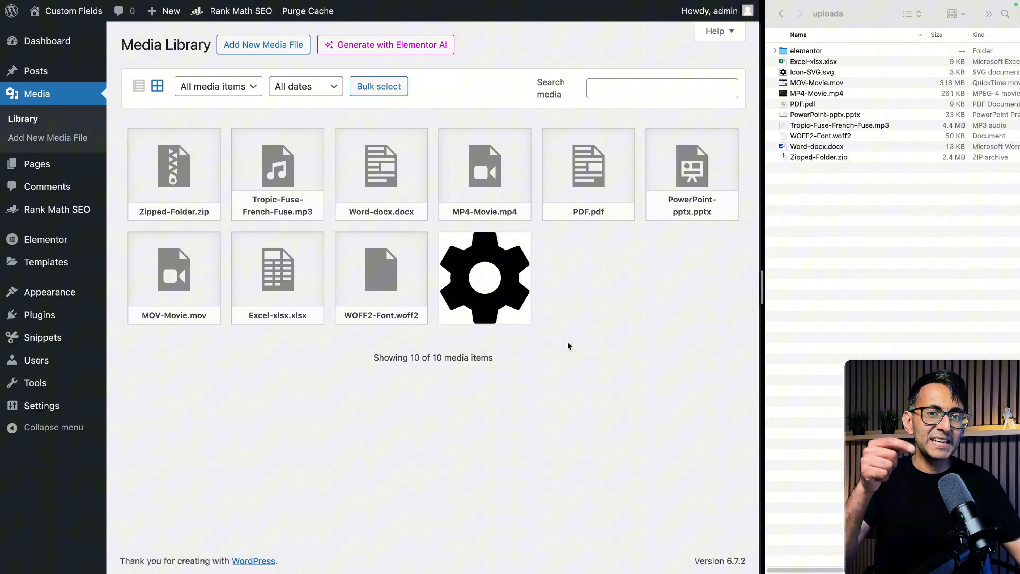
pyautogui.moveTo(606, 307)
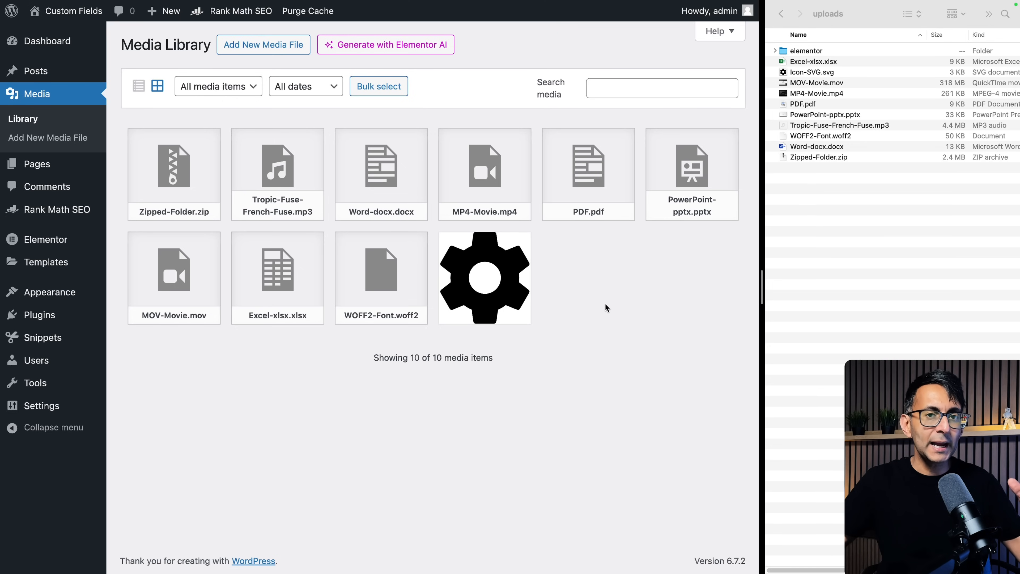
pyautogui.moveTo(891, 216)
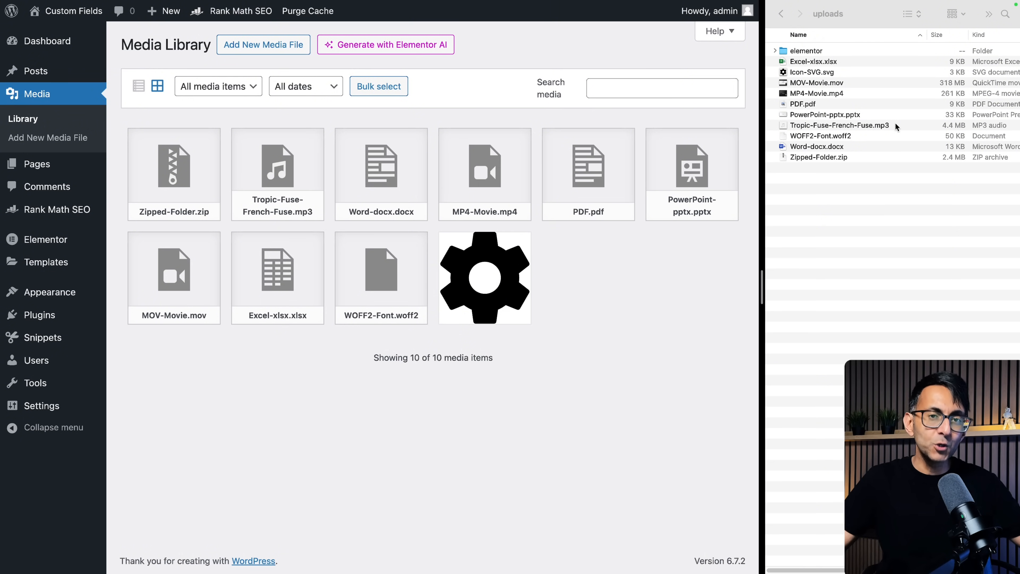
pyautogui.moveTo(569, 388)
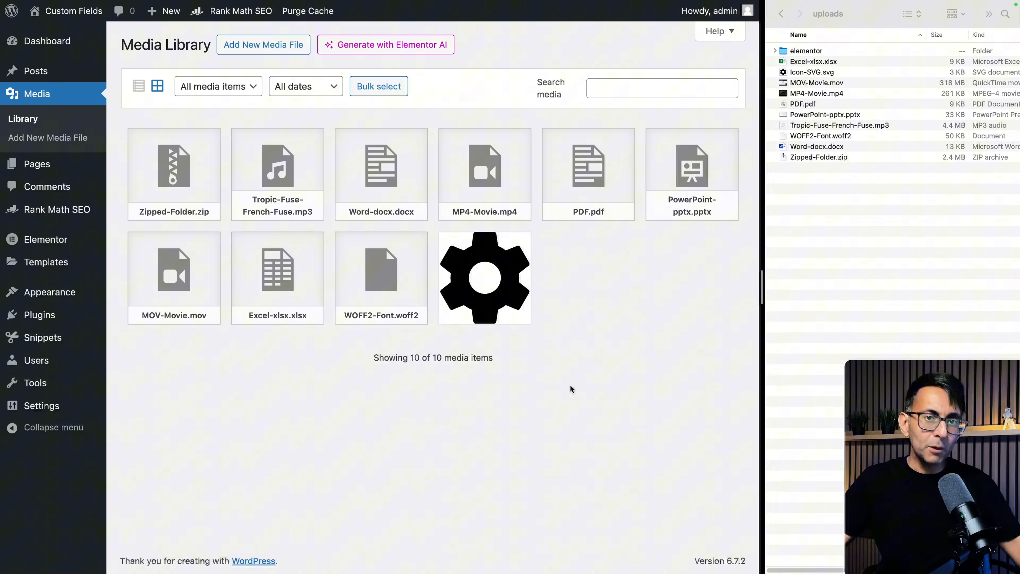
pyautogui.moveTo(453, 355)
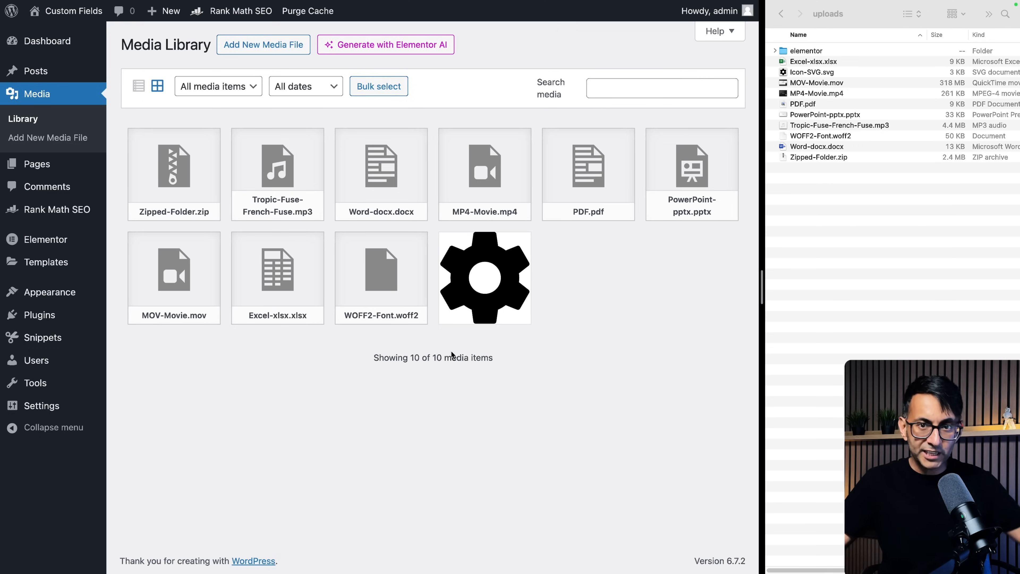
pyautogui.moveTo(876, 212)
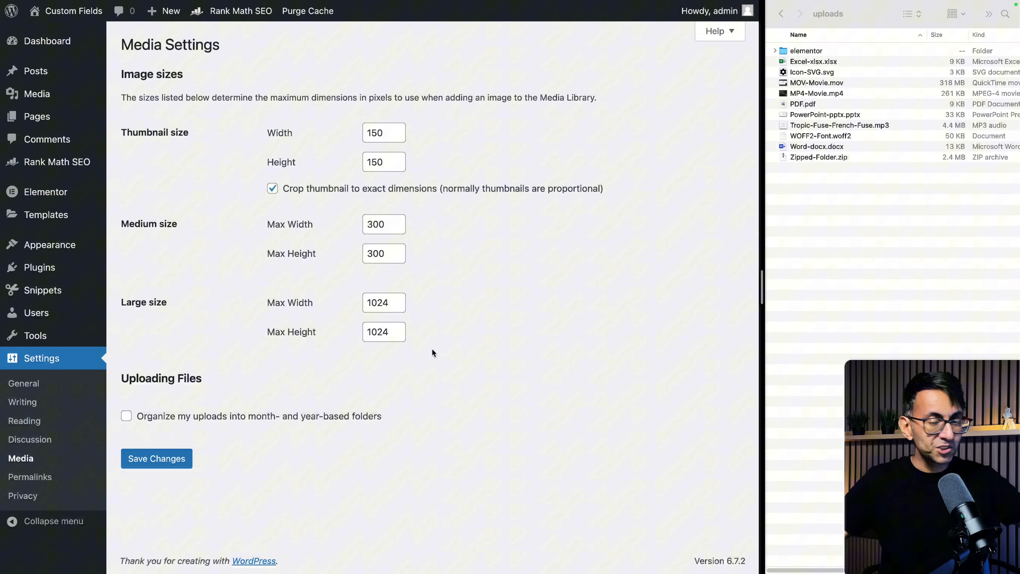
pyautogui.moveTo(381, 365)
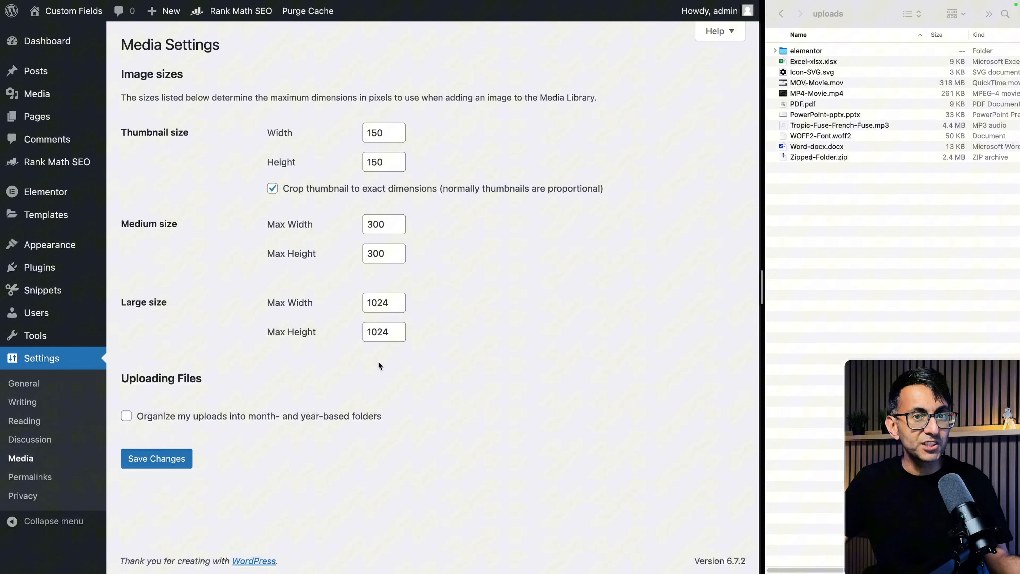
pyautogui.click(37, 94)
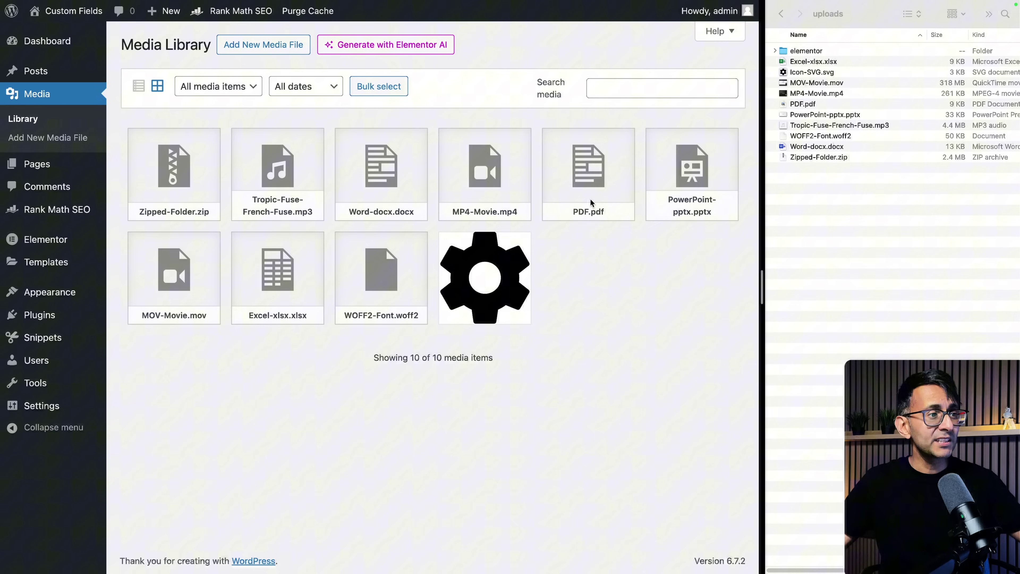
pyautogui.moveTo(599, 348)
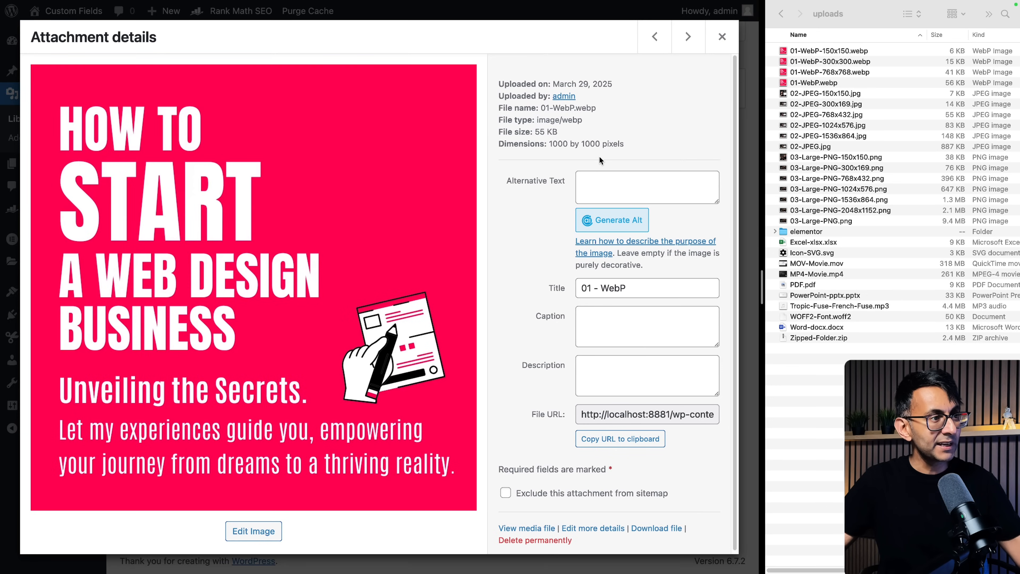
pyautogui.moveTo(593, 157)
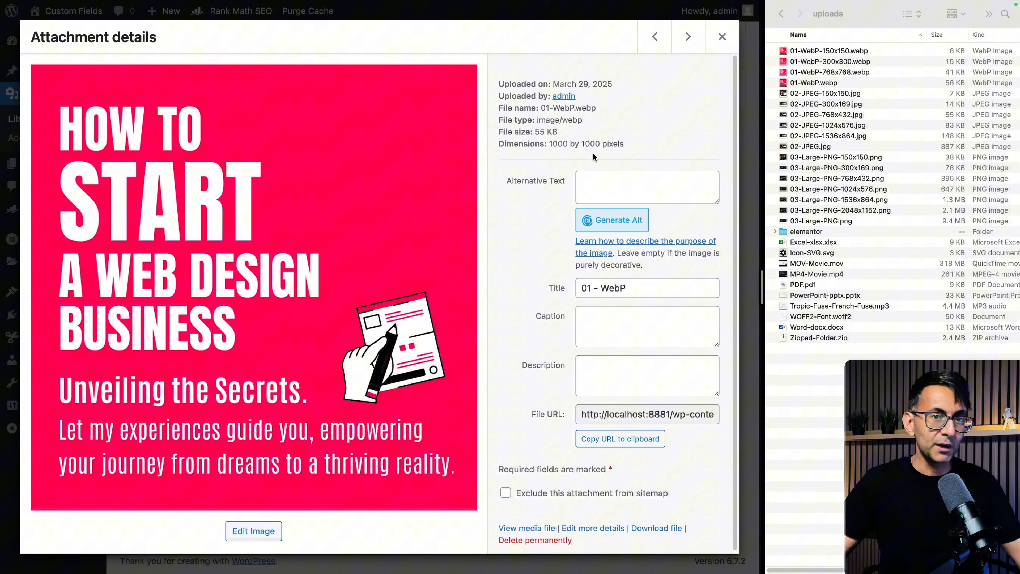
pyautogui.moveTo(721, 37)
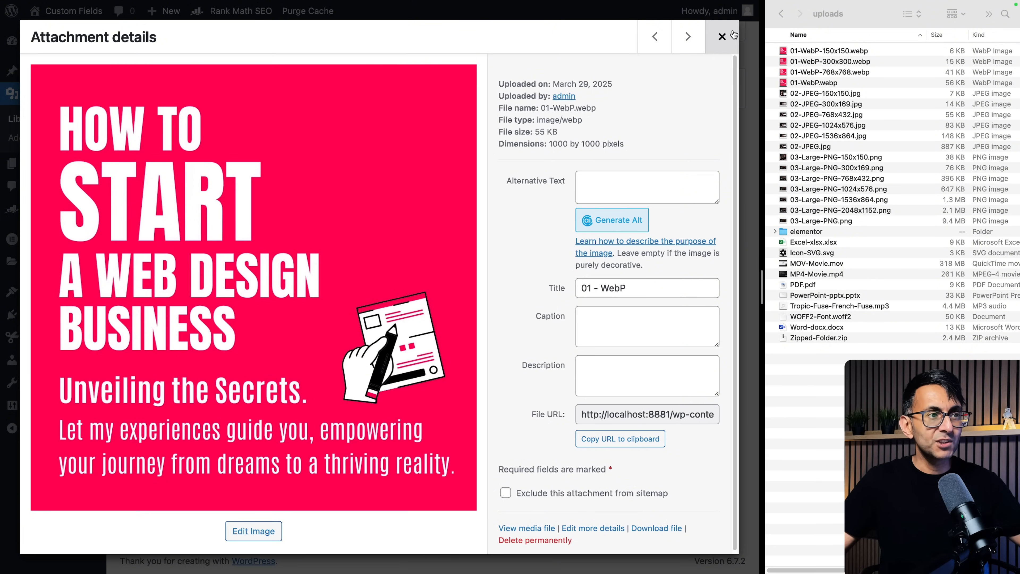
# - Inspect the 02 - JPEG attachment and the original 02-JPEG.jpg and 9.4 MB 03-Large-PNG.png files with the 2048x1152 copy
pyautogui.click(722, 36)
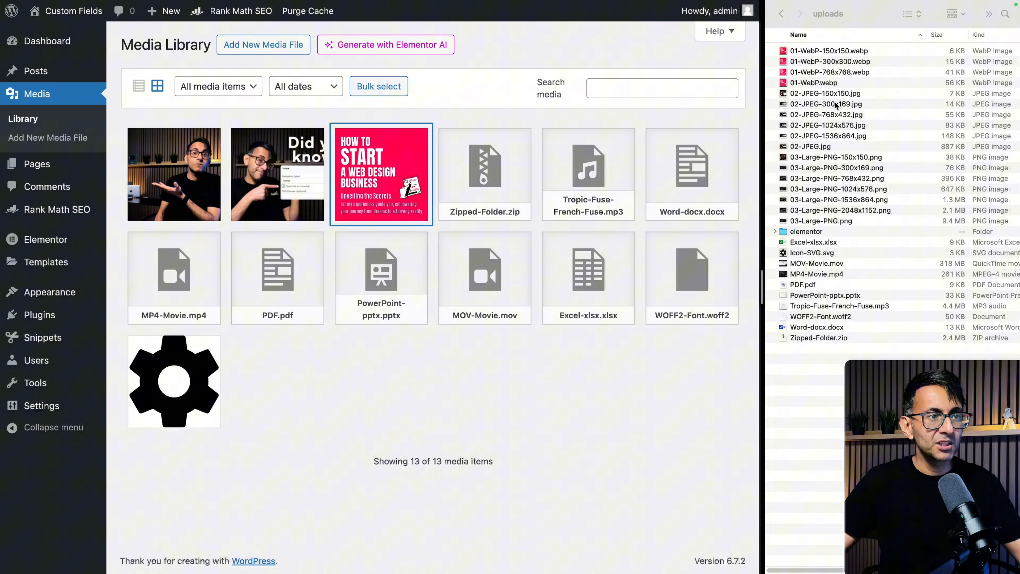
pyautogui.click(809, 147)
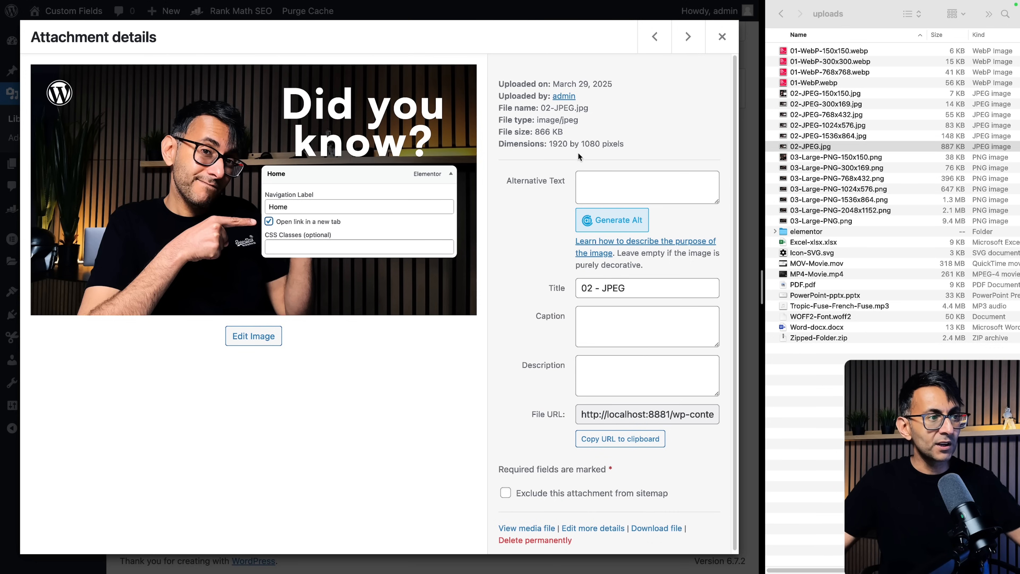
pyautogui.click(721, 37)
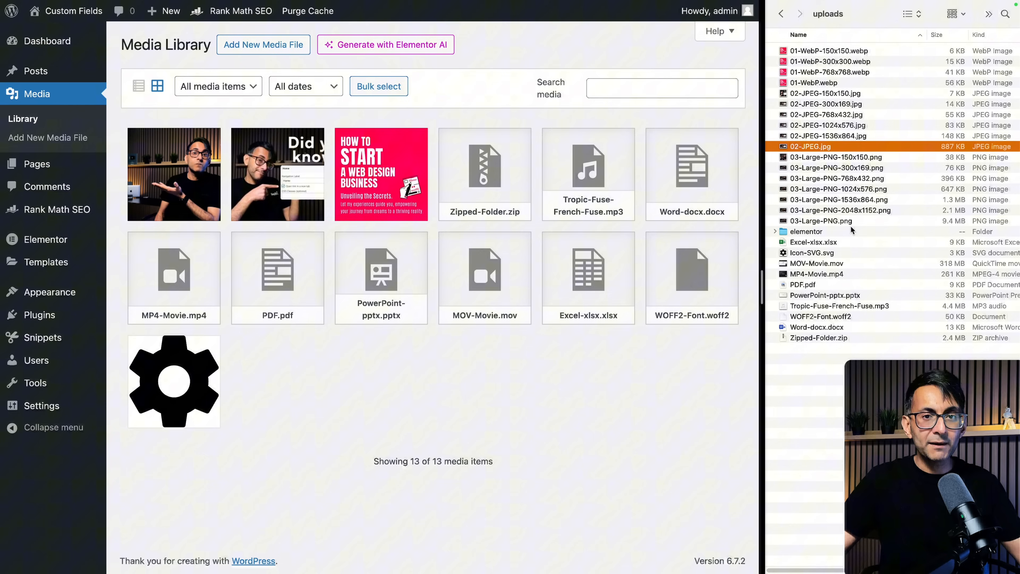
pyautogui.click(821, 220)
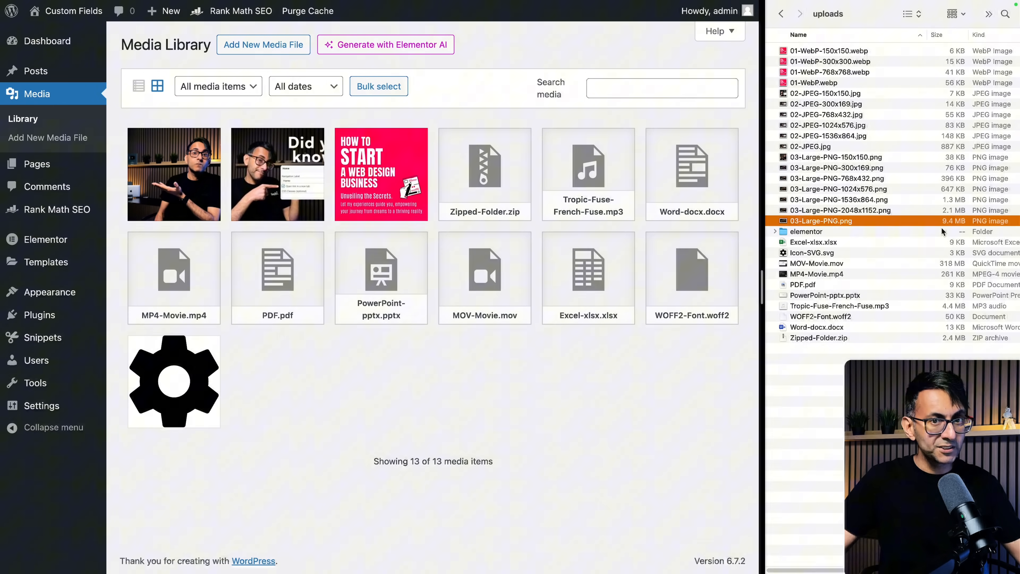
pyautogui.click(840, 210)
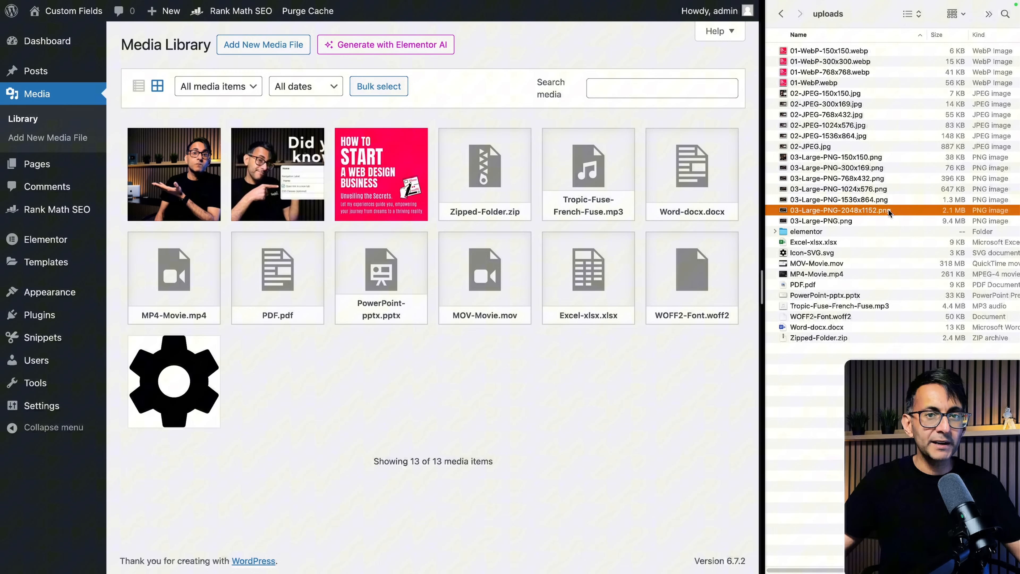
pyautogui.click(822, 220)
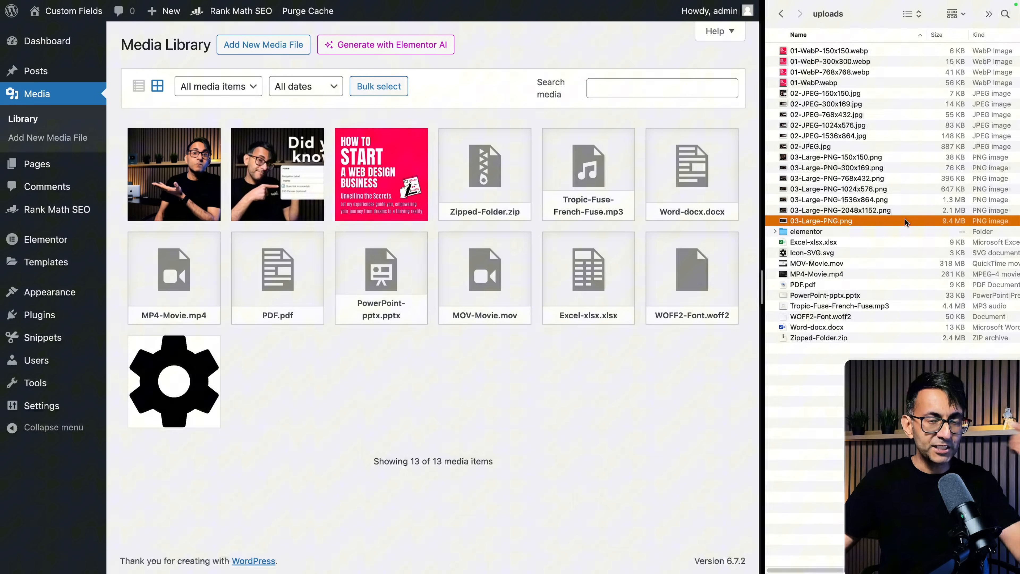
# - Review the 3840×2160 03 - Large PNG attachment details and close them
pyautogui.click(838, 199)
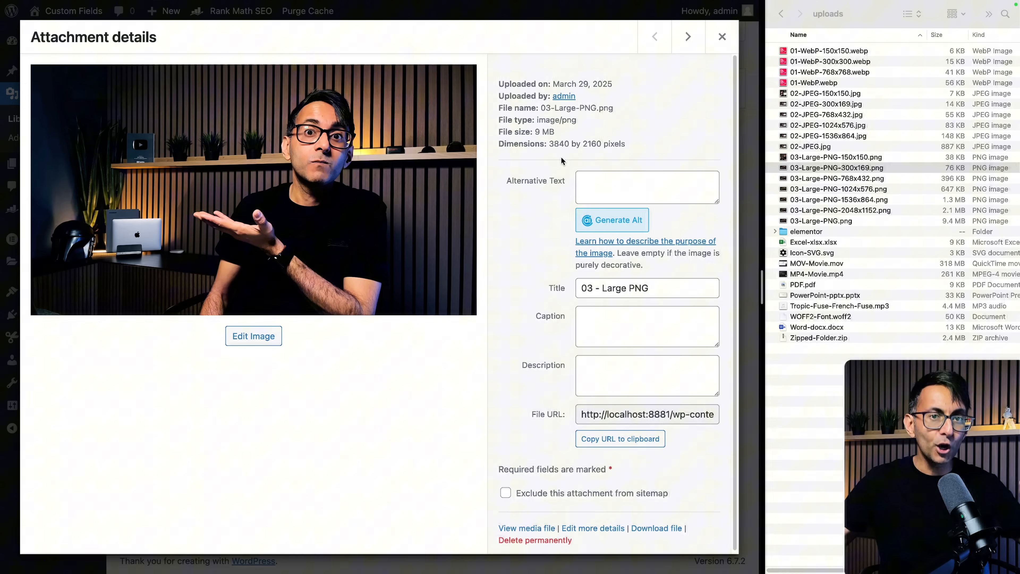
pyautogui.click(721, 36)
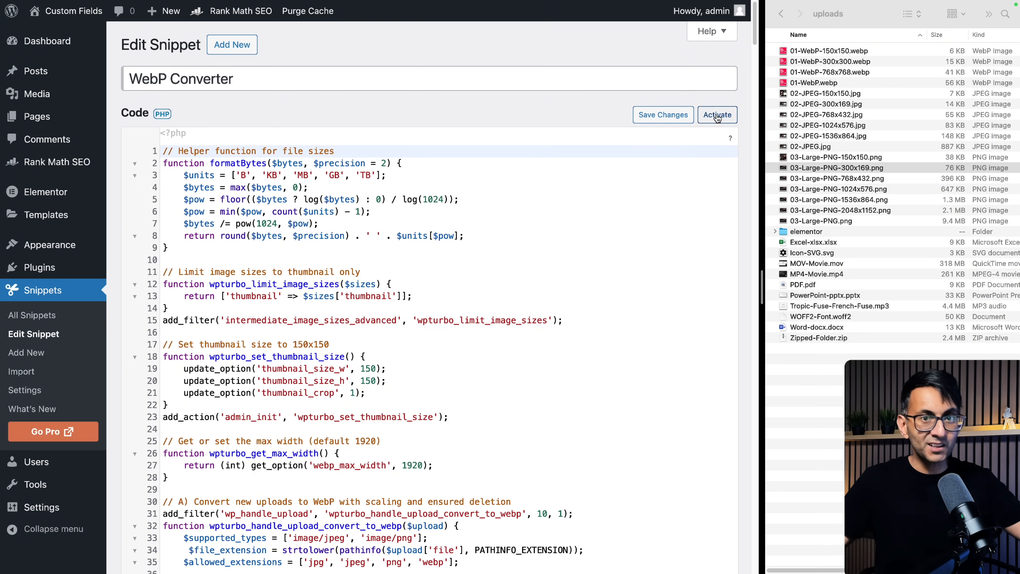
pyautogui.moveTo(718, 118)
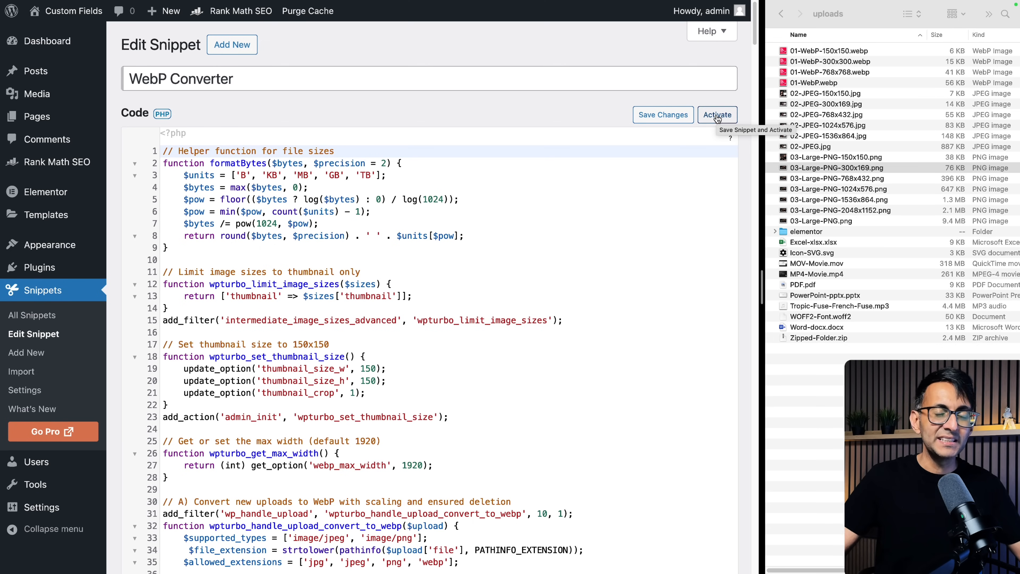
# - Save and activate the WebP Converter snippet so it appears under Media
pyautogui.click(717, 115)
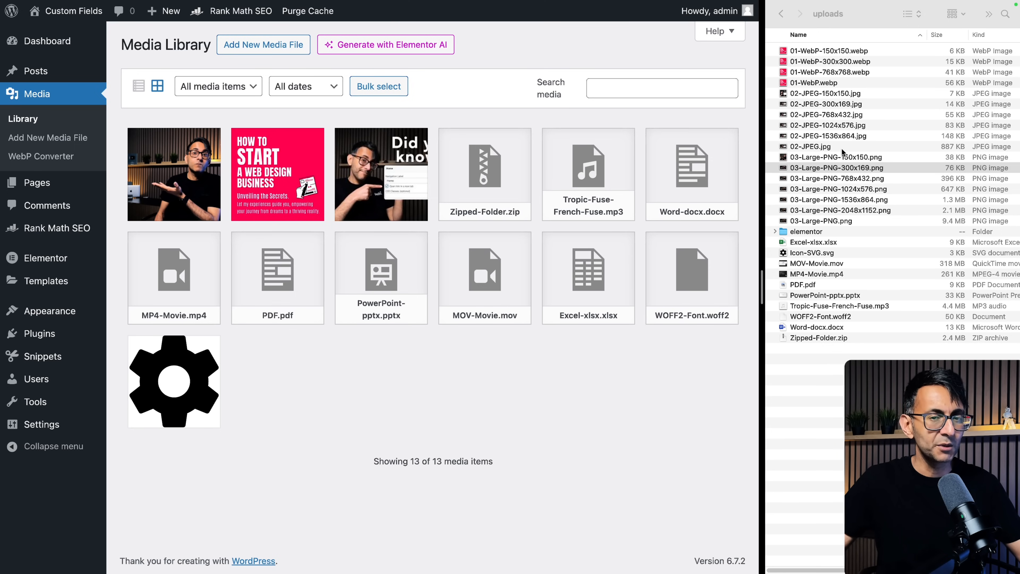
# - Show the WebP Converter page reporting 1 of 13 images converted at 1920 px width
pyautogui.click(41, 156)
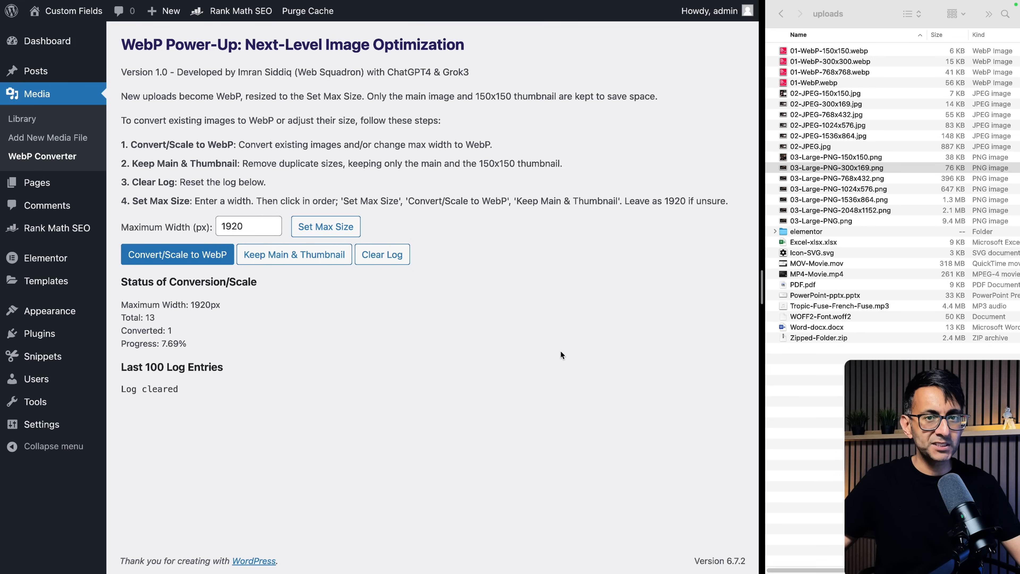
# - Apply 1920 px as the converter's maximum image width
pyautogui.click(254, 226)
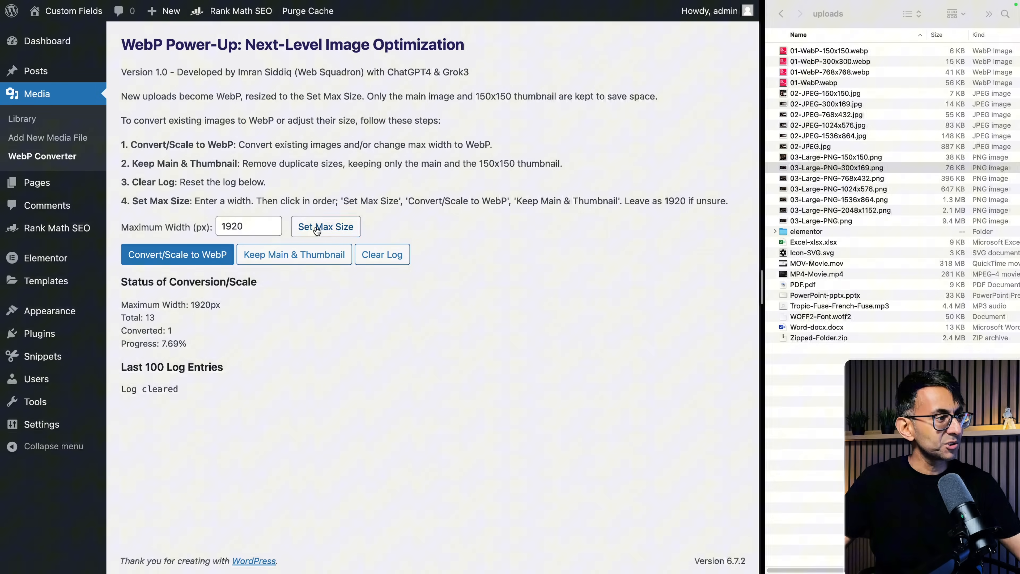
pyautogui.click(326, 226)
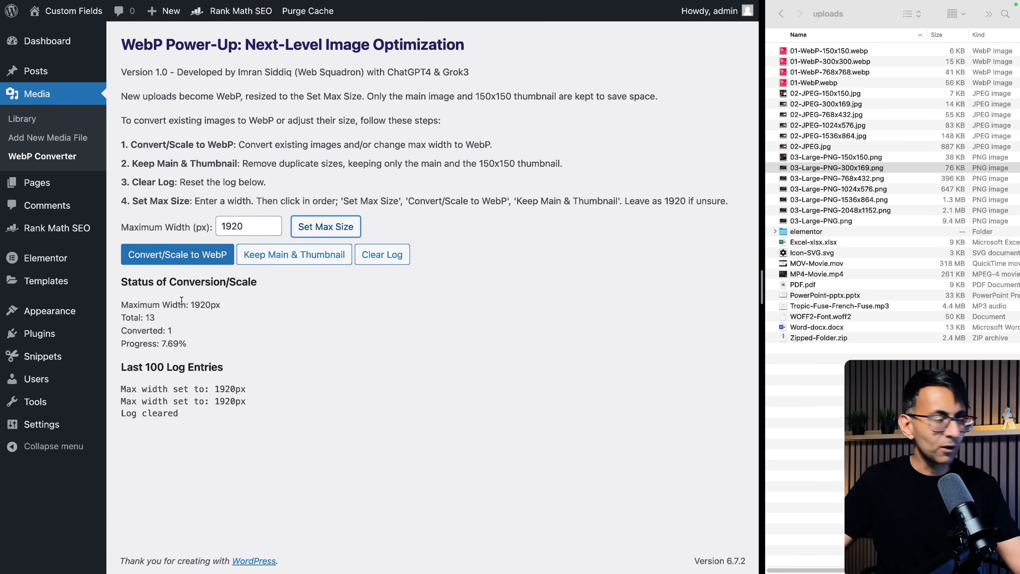
pyautogui.moveTo(180, 260)
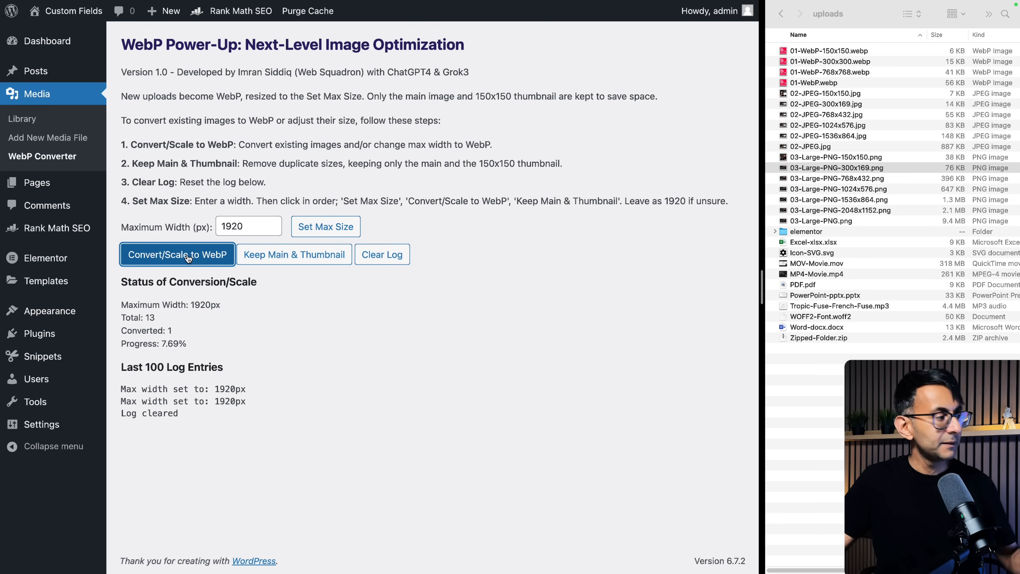
# - Convert and scale existing images to WebP, rerunning until nothing remains to convert
pyautogui.click(187, 258)
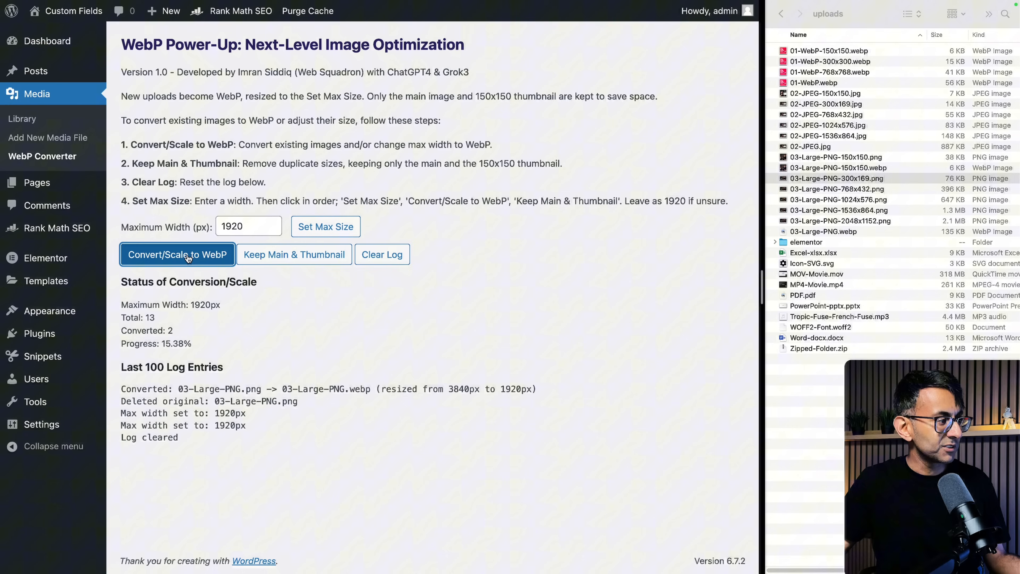
pyautogui.click(185, 258)
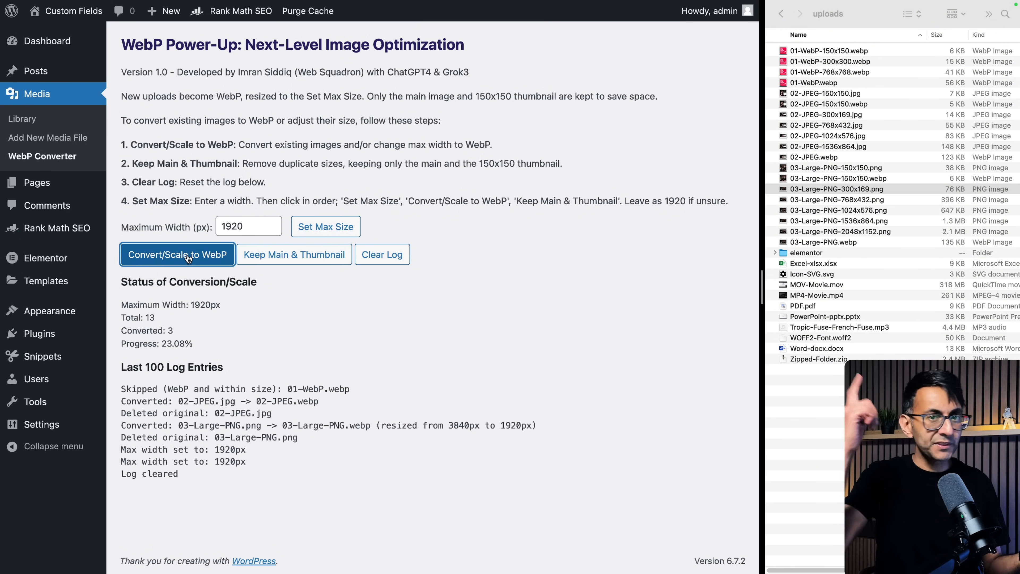
pyautogui.click(184, 258)
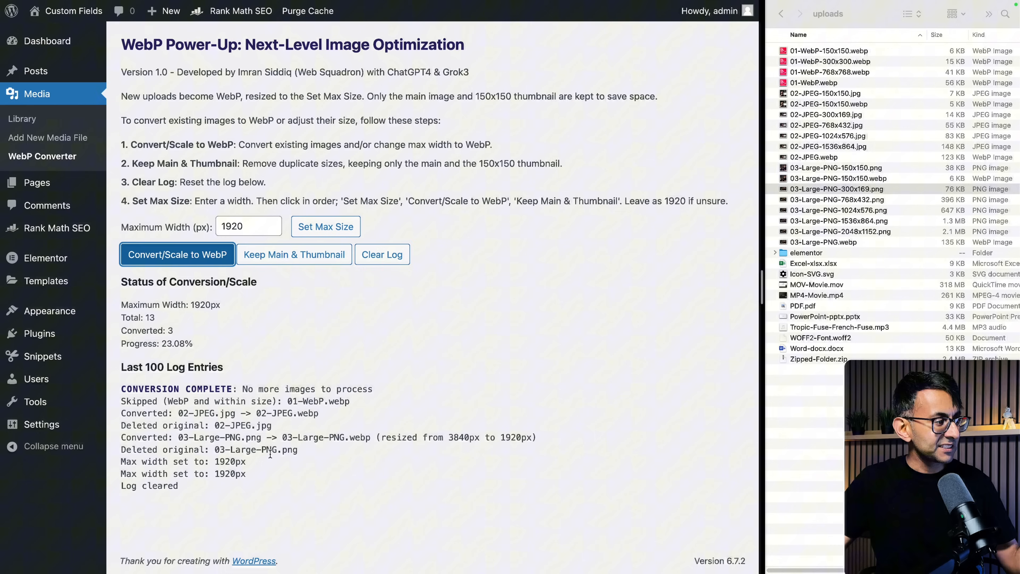
pyautogui.moveTo(453, 454)
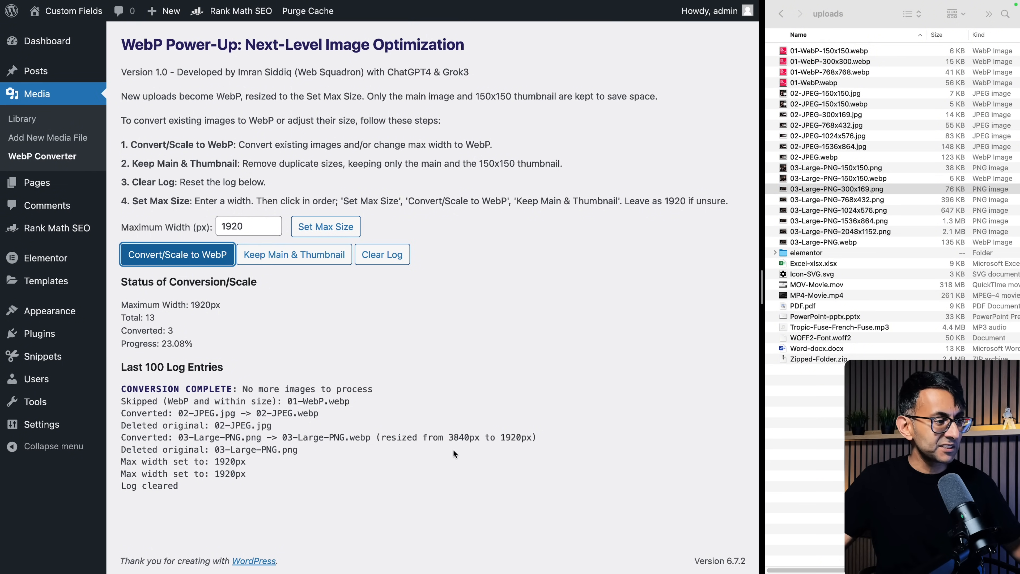
pyautogui.moveTo(464, 451)
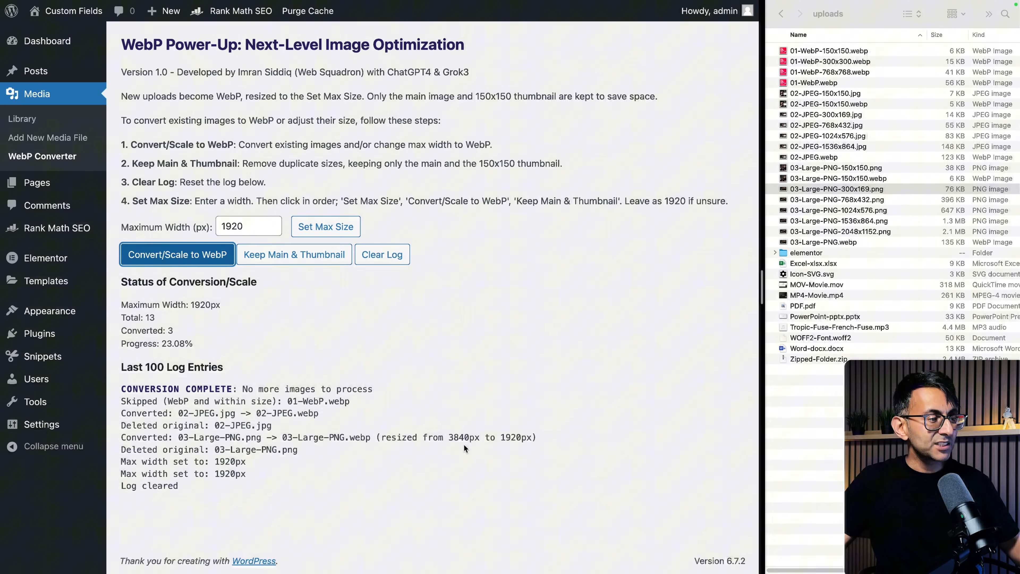
pyautogui.moveTo(518, 450)
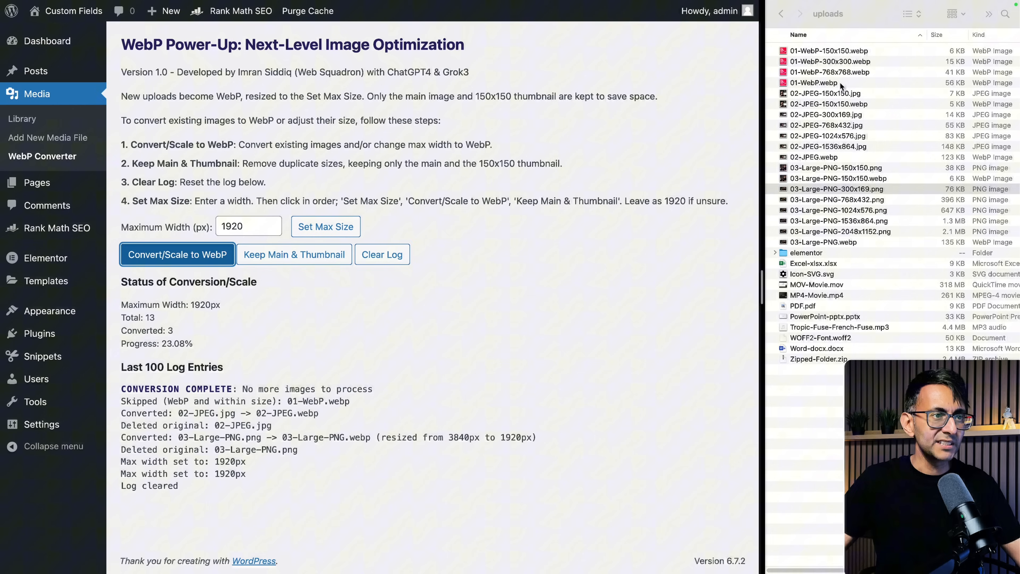
# - Check the uploads folder for the new 02-JPEG.webp, its WebP thumbnail and 03-Large-PNG.webp beside leftover JPEG sizes
pyautogui.click(814, 83)
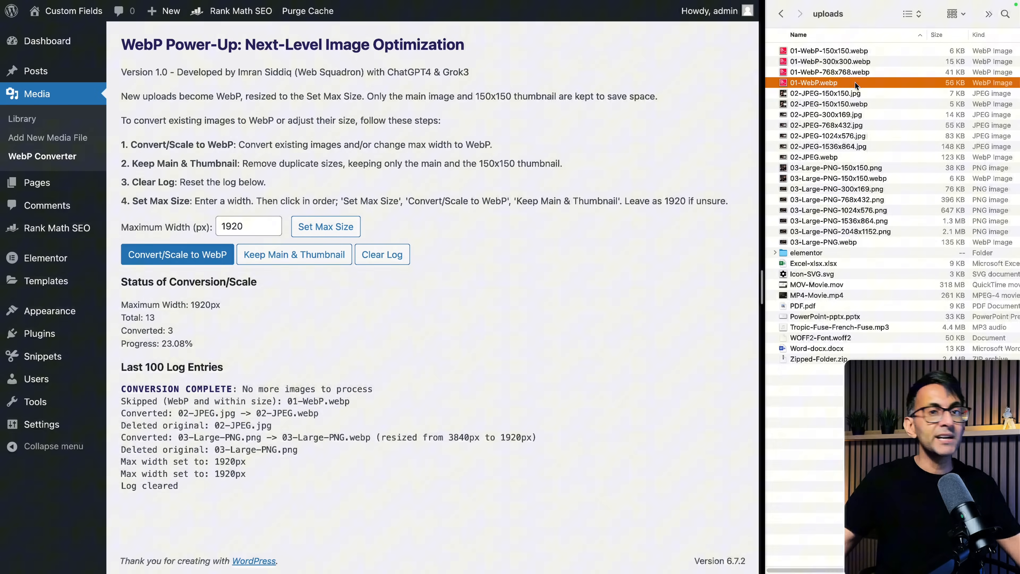
pyautogui.click(825, 93)
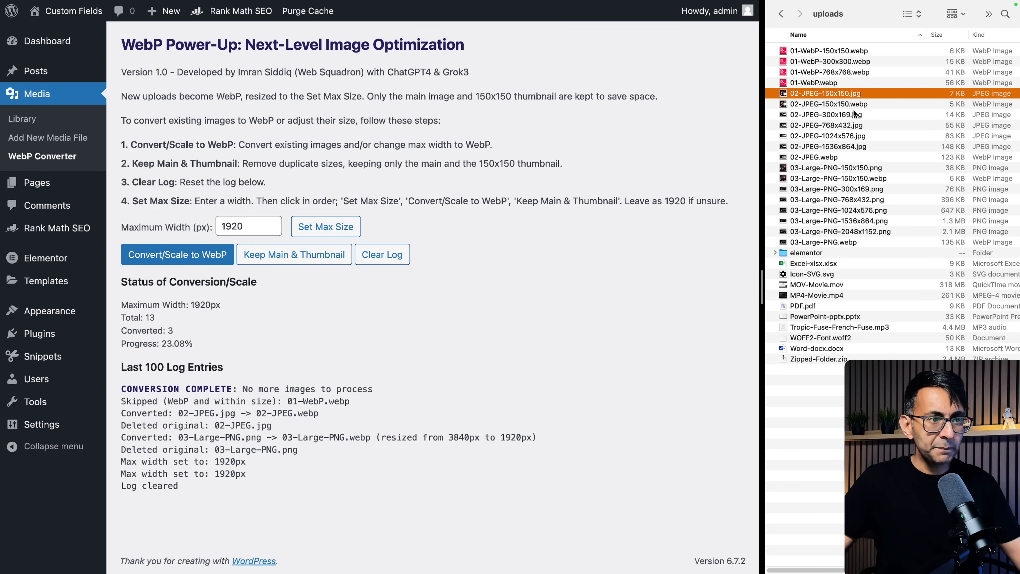
pyautogui.click(813, 156)
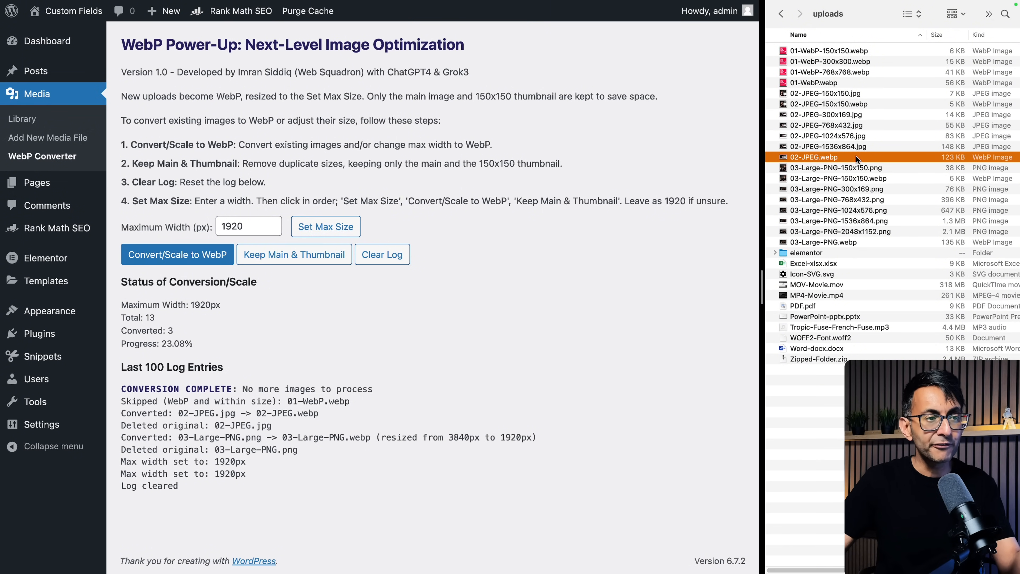
pyautogui.click(828, 104)
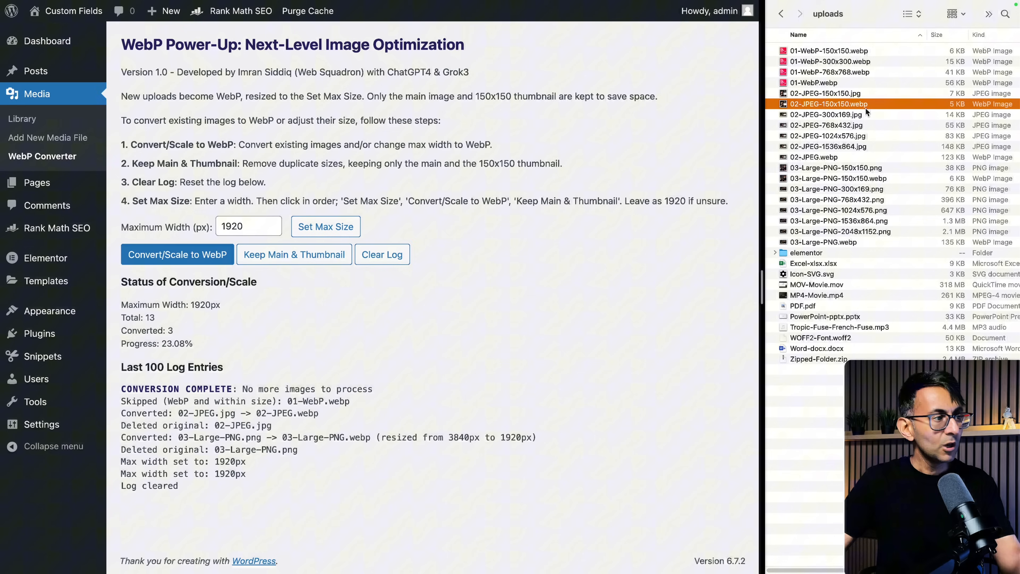
pyautogui.click(826, 115)
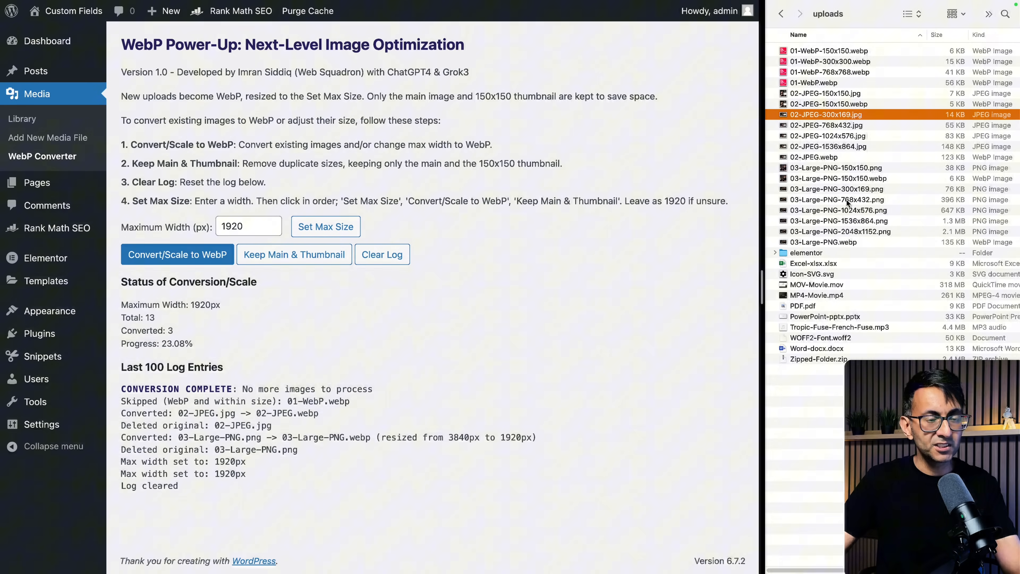
pyautogui.click(823, 242)
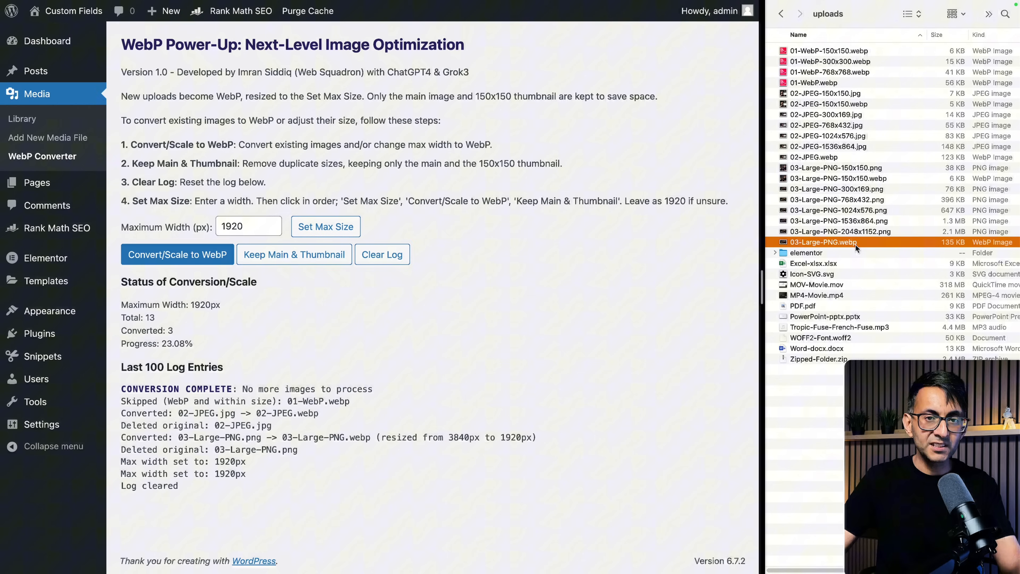
# - Review the 02-JPEG, 01-WebP and 03-Large-PNG attachments as 1920×1080 WebP, noting the leftover 2048x1152 PNG
pyautogui.click(838, 178)
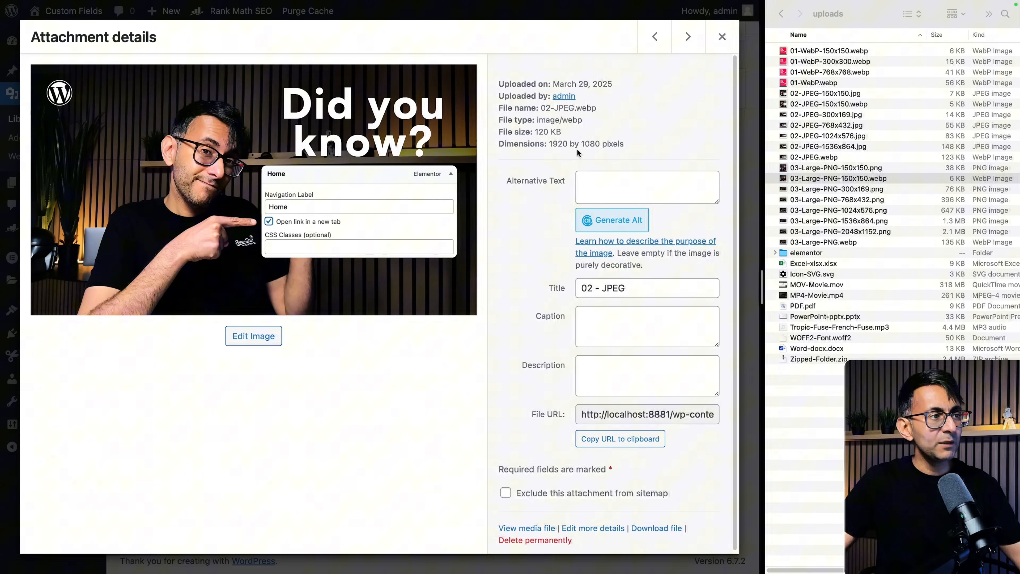
pyautogui.click(655, 36)
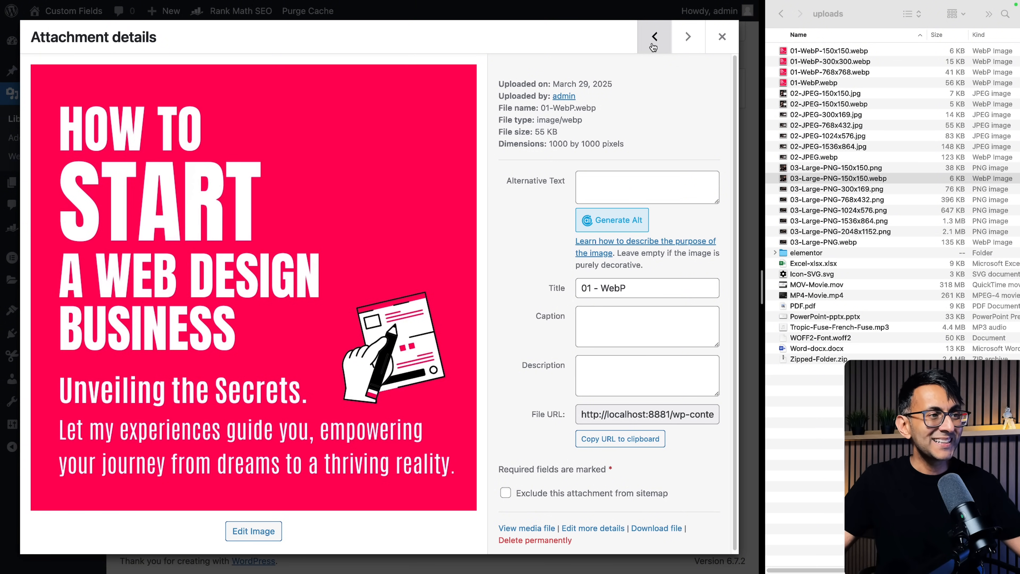
pyautogui.click(688, 37)
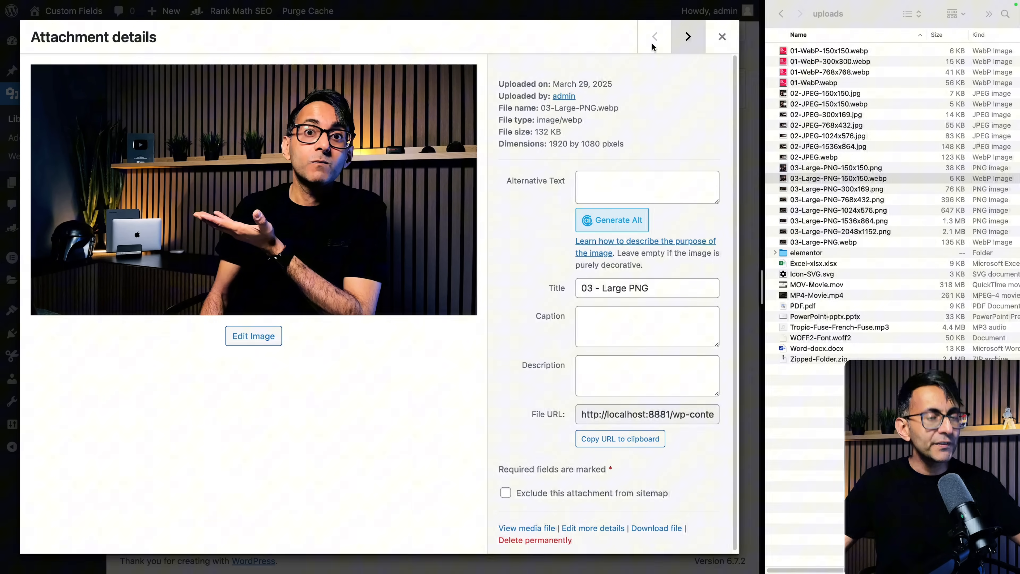
pyautogui.moveTo(675, 121)
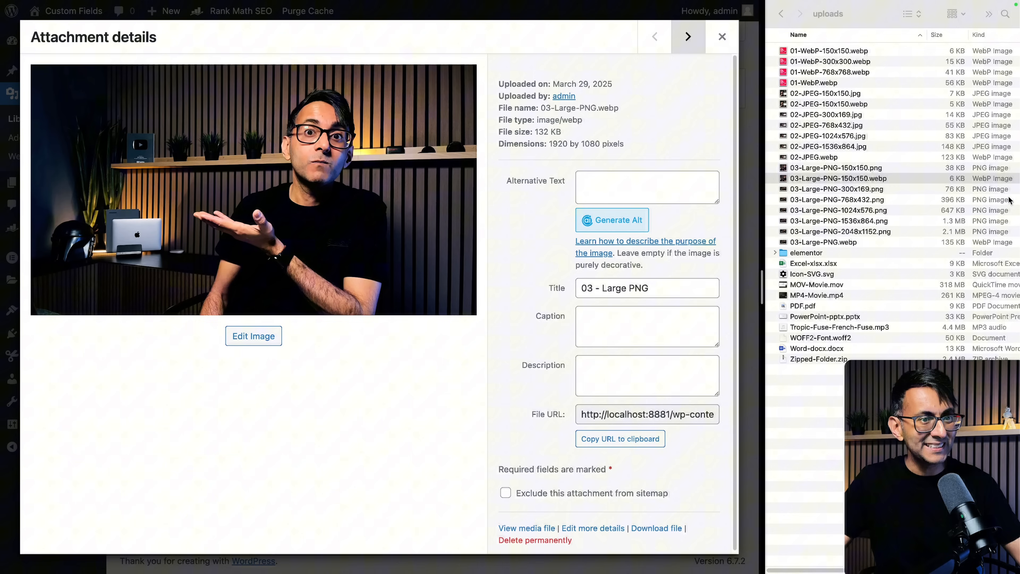
pyautogui.click(823, 242)
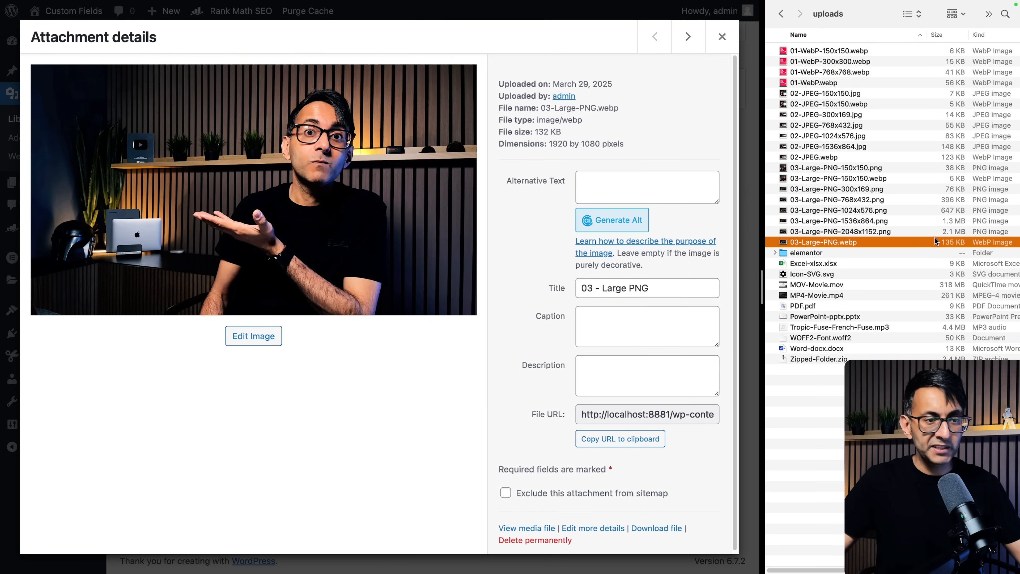
pyautogui.click(840, 232)
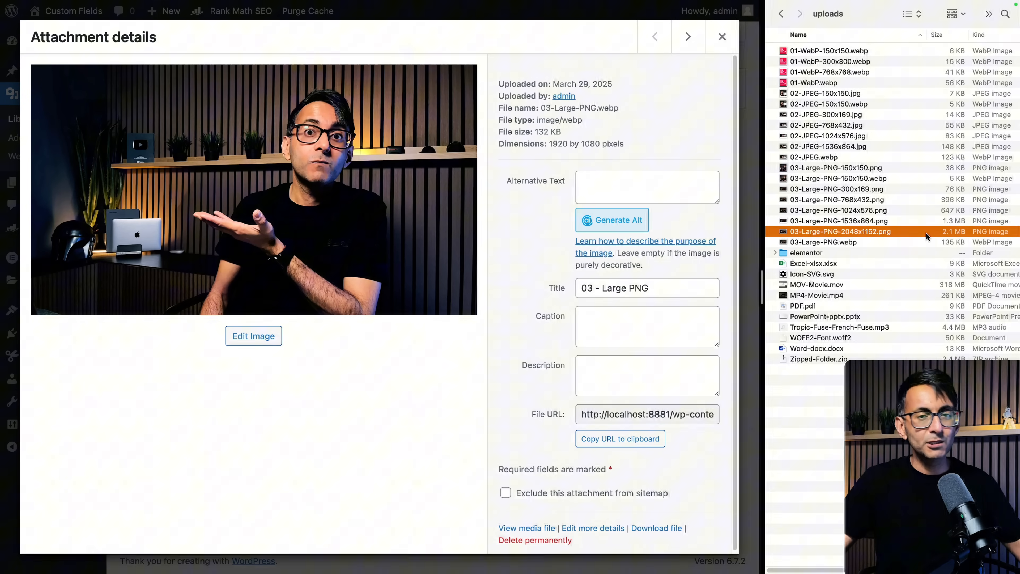
pyautogui.click(723, 36)
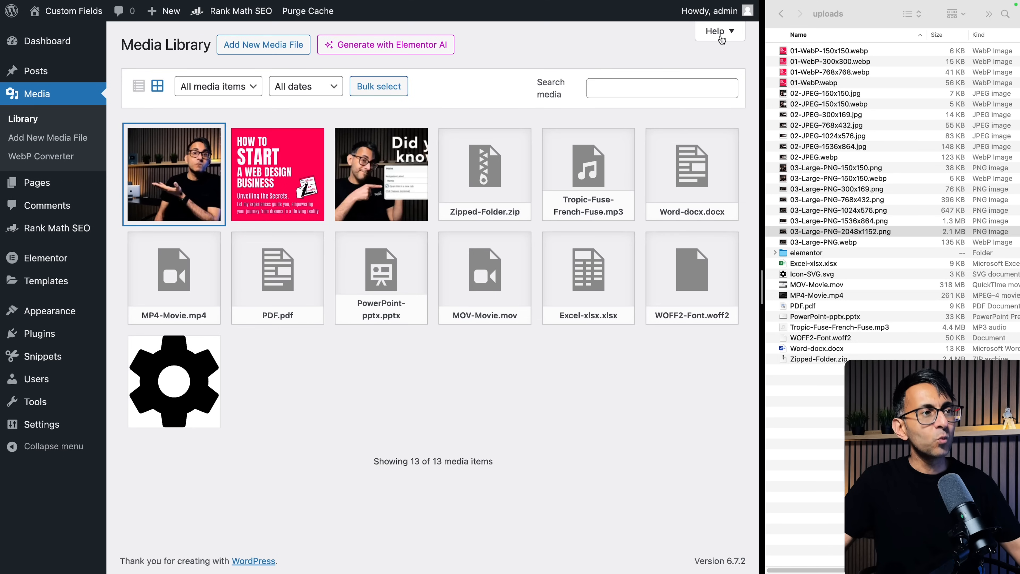
pyautogui.click(41, 156)
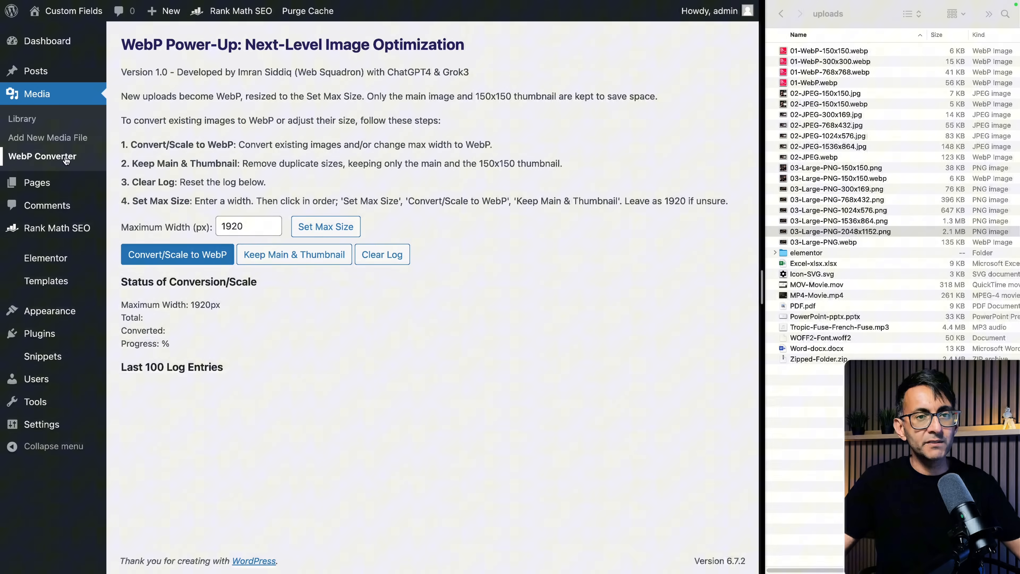
# - Clear the conversion log, then remove extra image sizes keeping only main files and 150x150 thumbnails
pyautogui.click(177, 254)
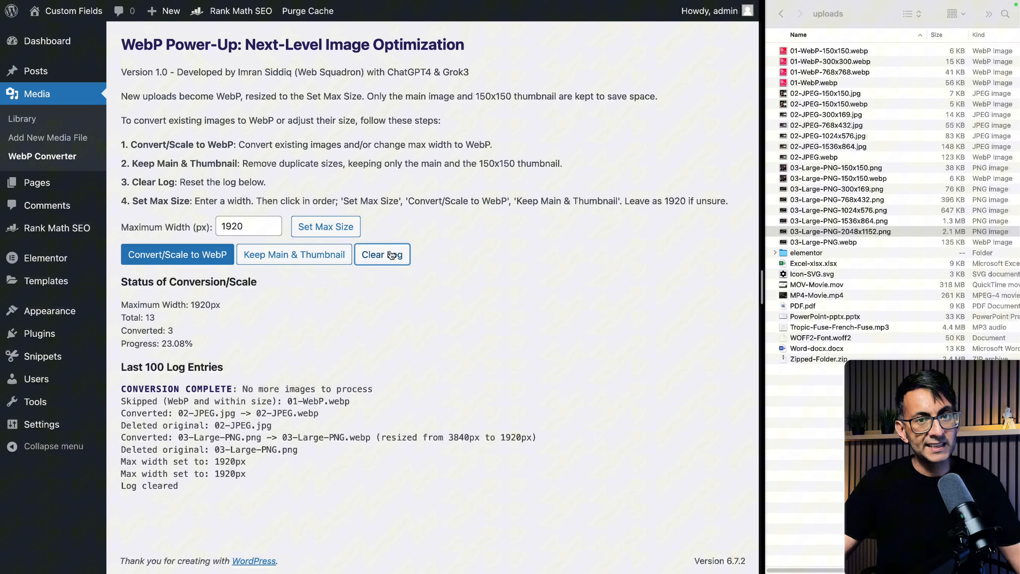
pyautogui.click(383, 254)
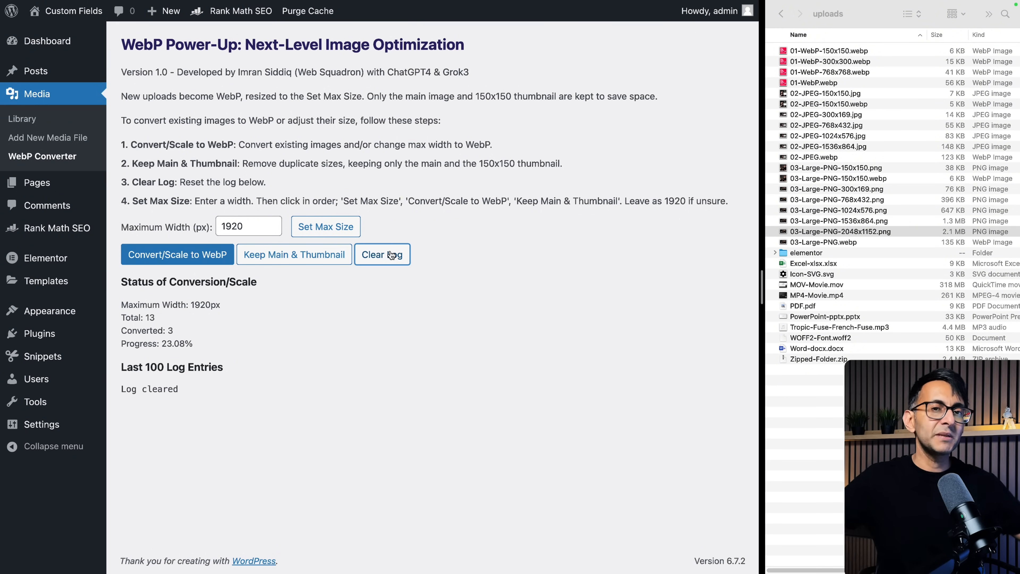
pyautogui.moveTo(319, 260)
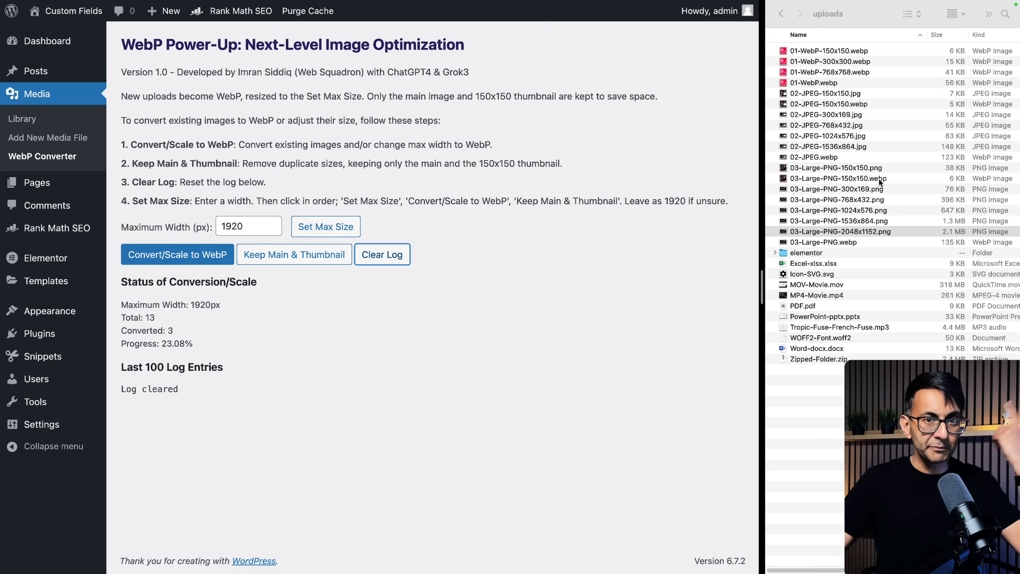
pyautogui.moveTo(185, 422)
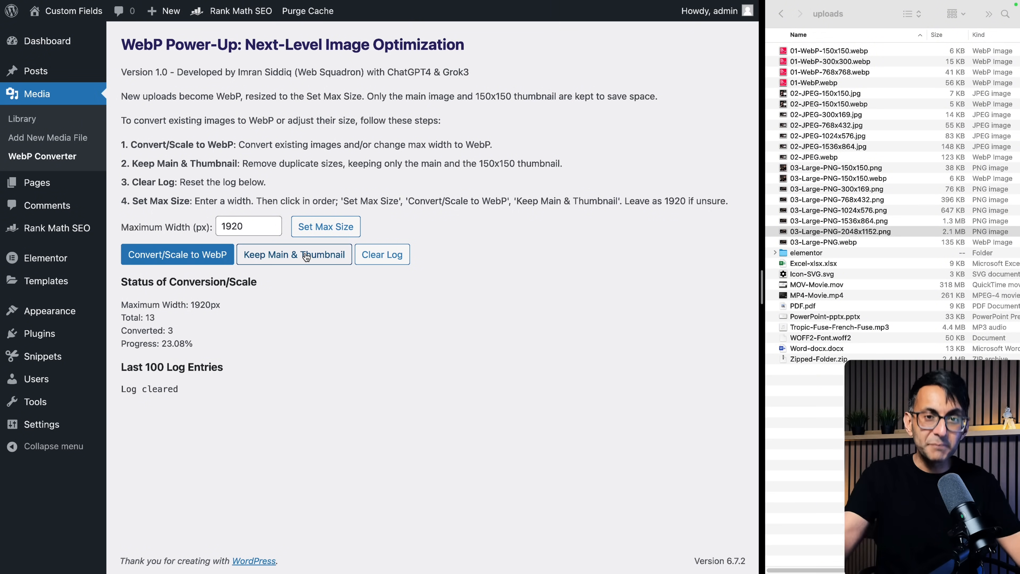
pyautogui.click(304, 254)
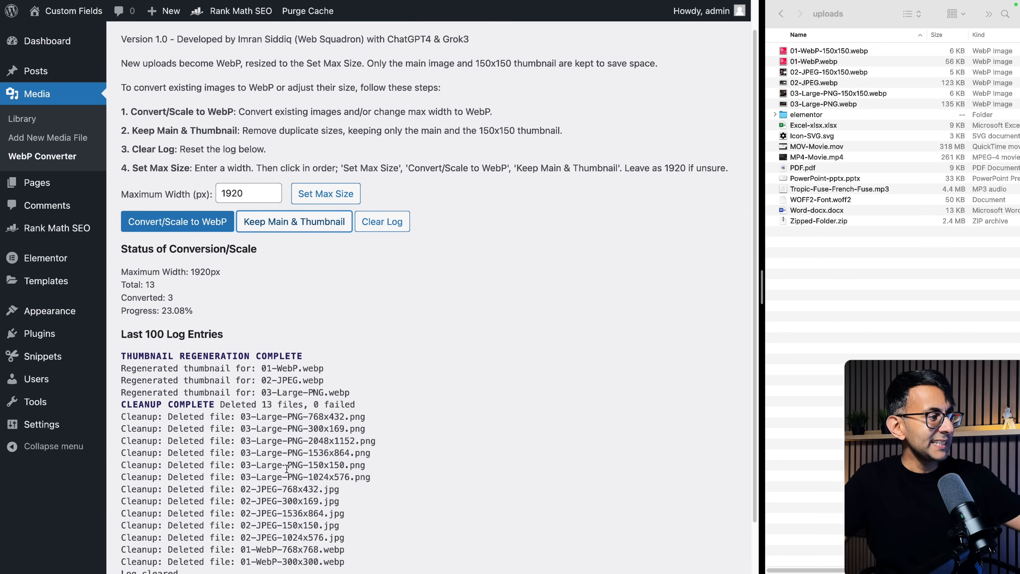
# - Check the uploads folder now holds only WebP main files and 150x150 thumbnails like 01-WebP-150x150.webp
pyautogui.scroll(-3)
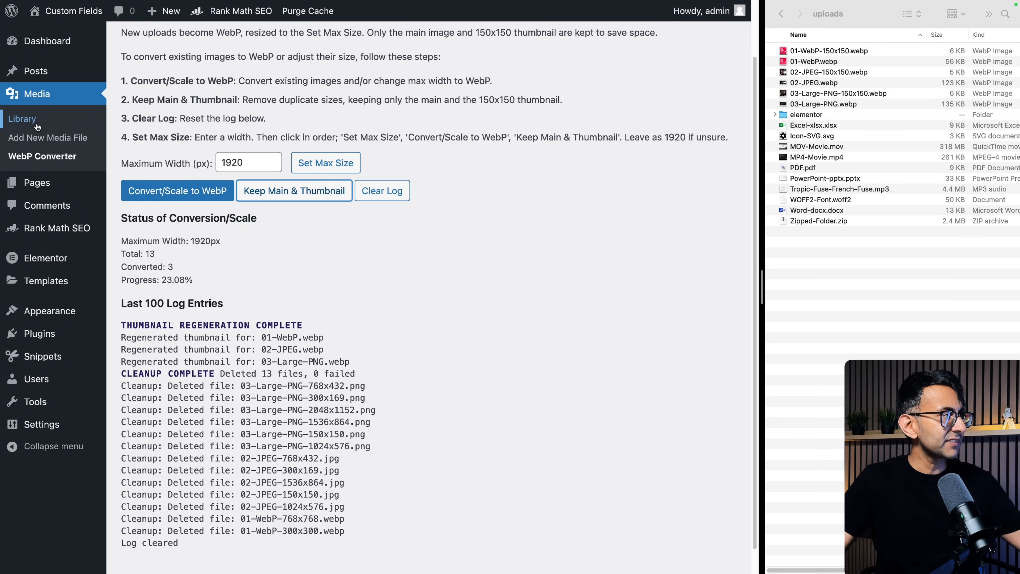
pyautogui.click(22, 119)
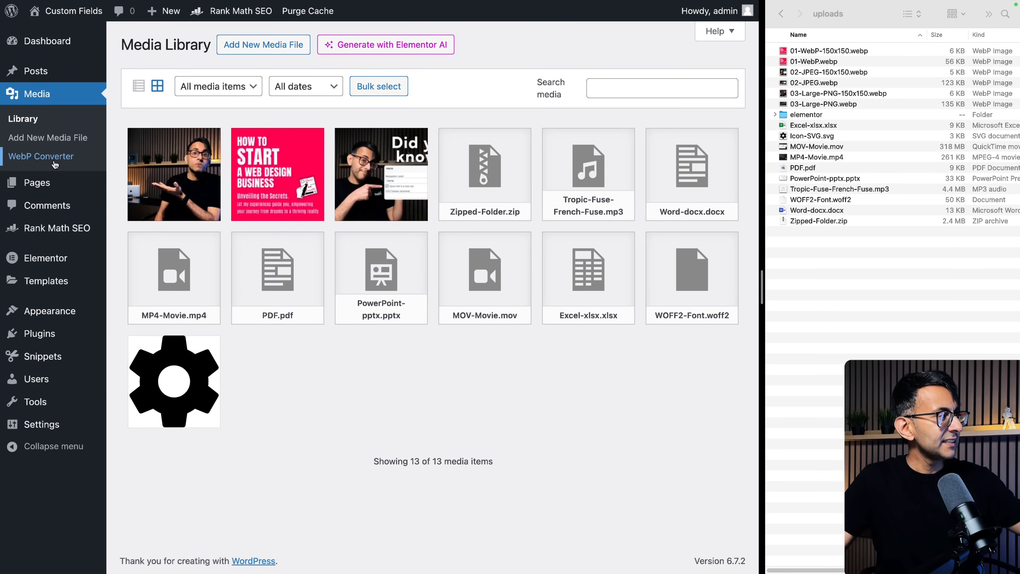
pyautogui.click(40, 157)
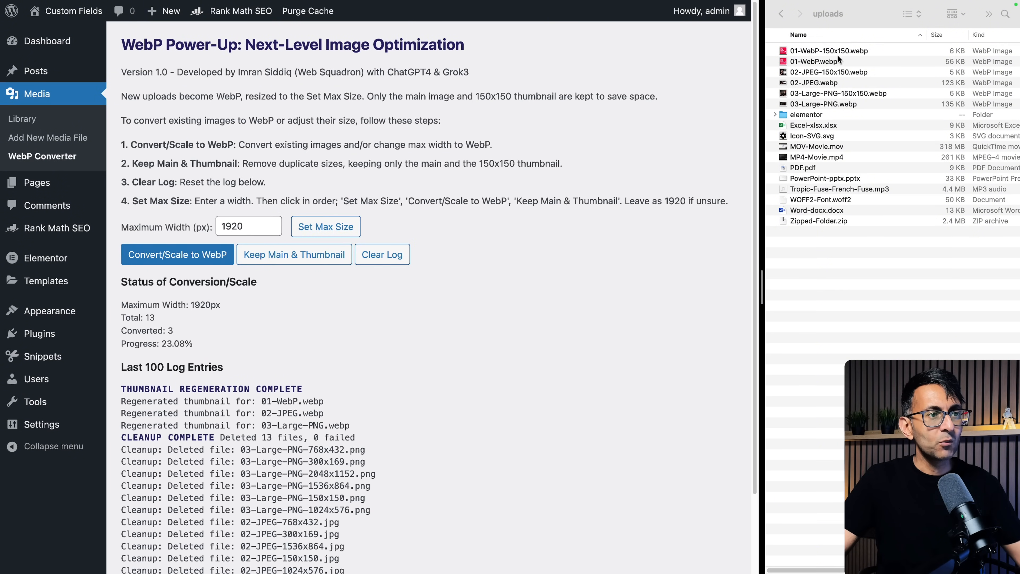
pyautogui.click(829, 51)
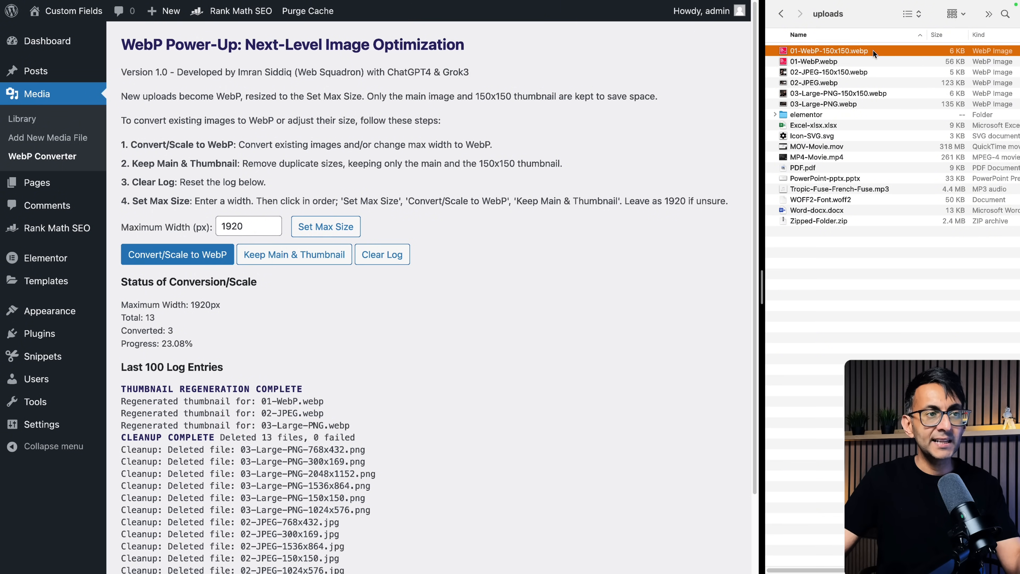
pyautogui.click(813, 82)
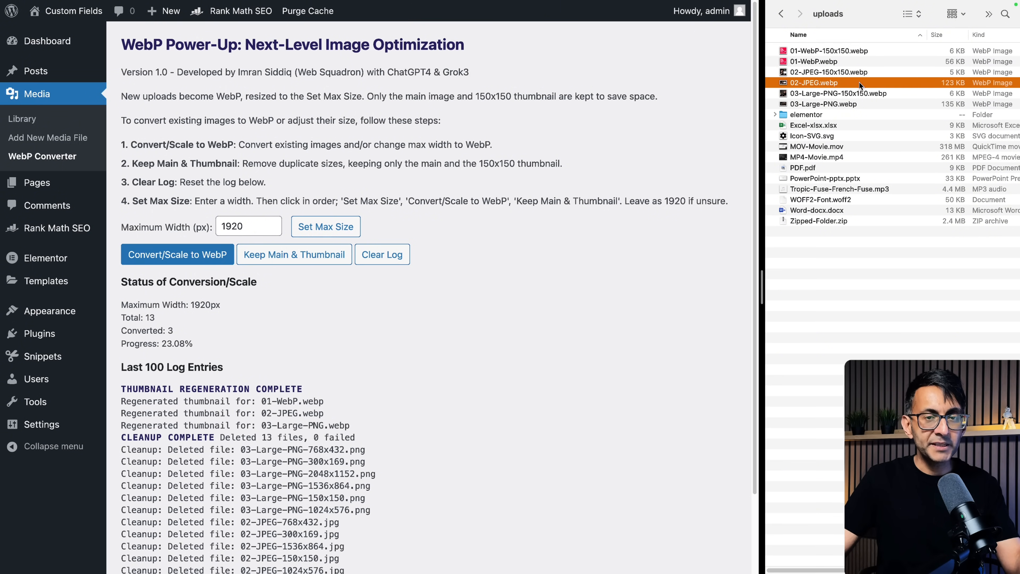
pyautogui.click(829, 72)
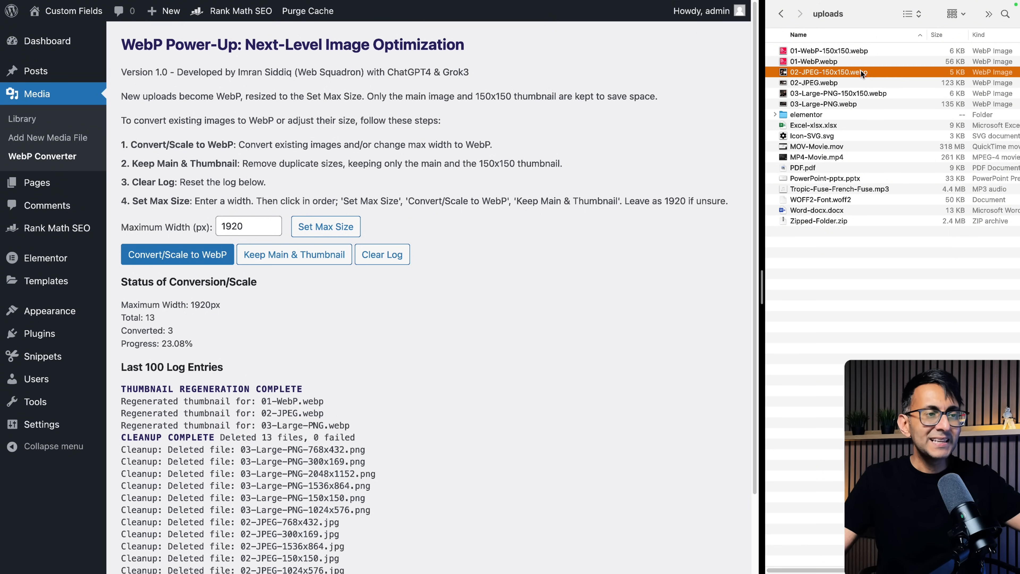
pyautogui.click(823, 104)
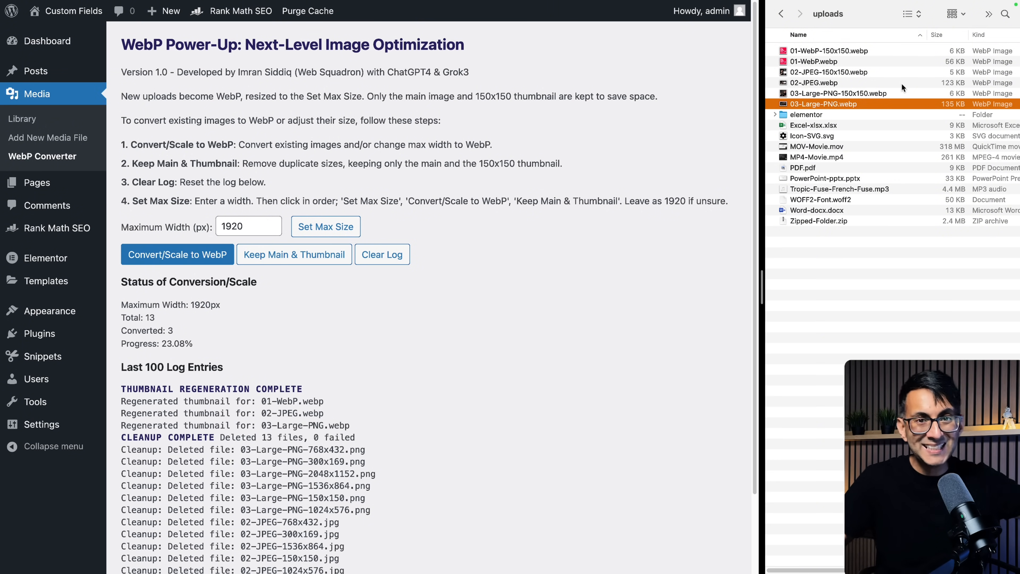
pyautogui.moveTo(949, 89)
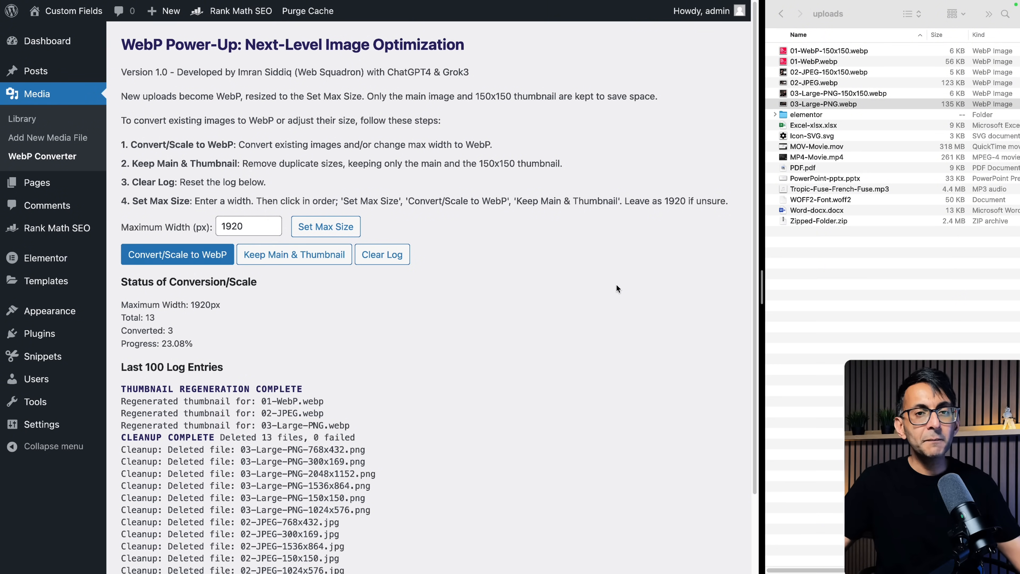
pyautogui.moveTo(549, 296)
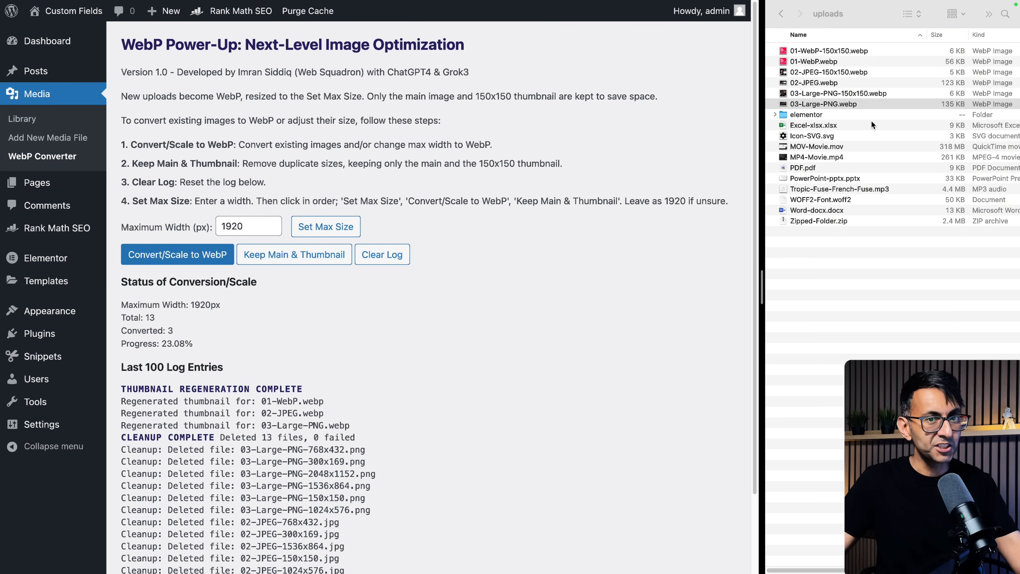
pyautogui.moveTo(850, 138)
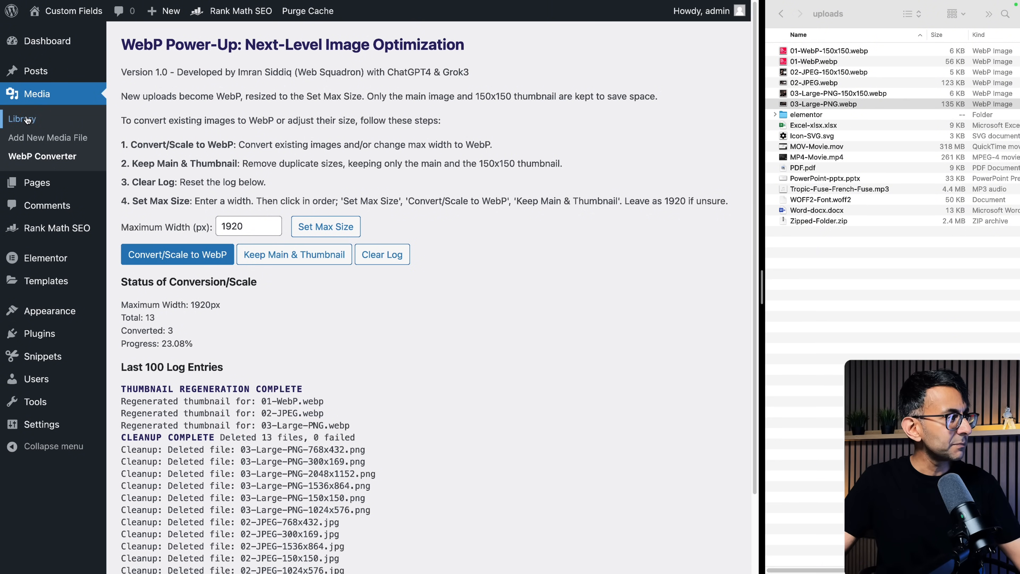
# - Return to the Media Library, still listing 13 items
pyautogui.click(22, 119)
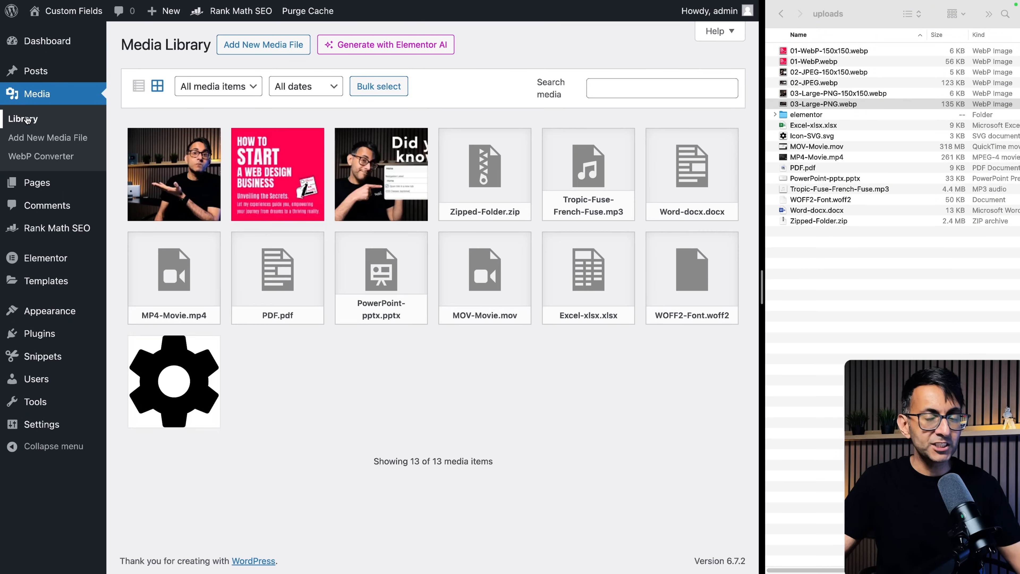
# - Upload 05-Red-PNG into the library and confirm it arrives as a 1920×1080 WebP
pyautogui.moveTo(832, 104); pyautogui.dragTo(433, 244)
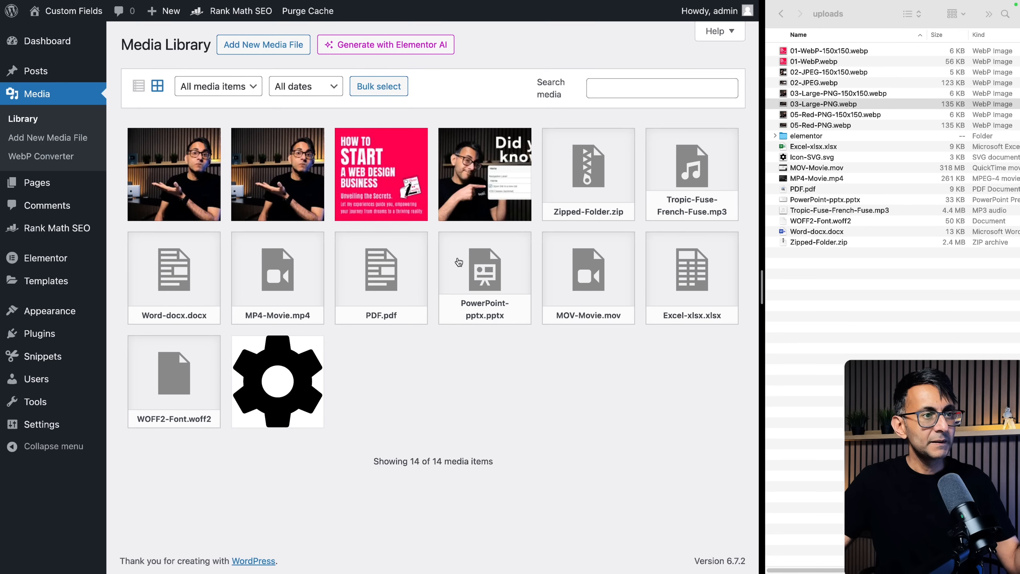
pyautogui.click(823, 104)
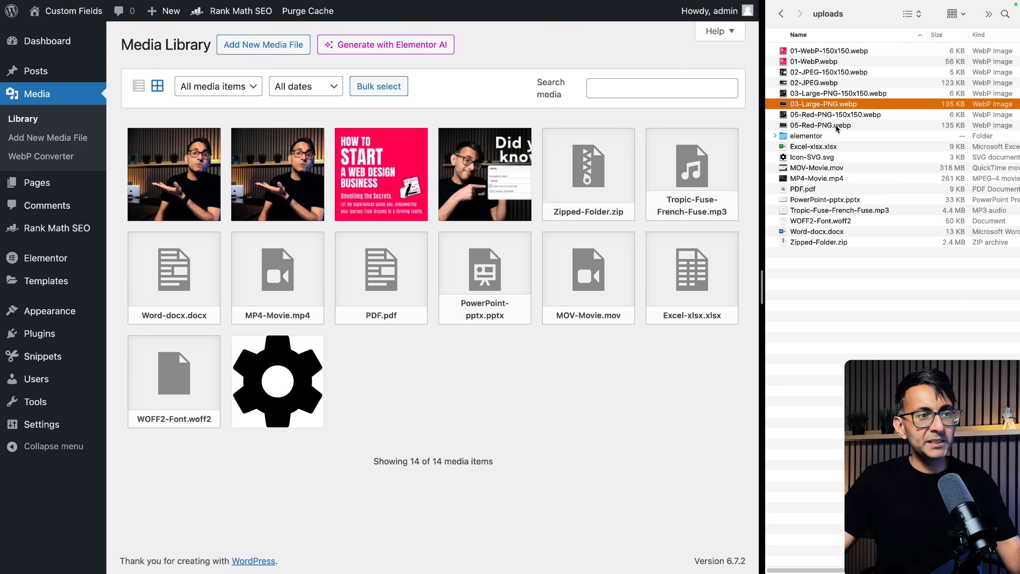
pyautogui.click(835, 115)
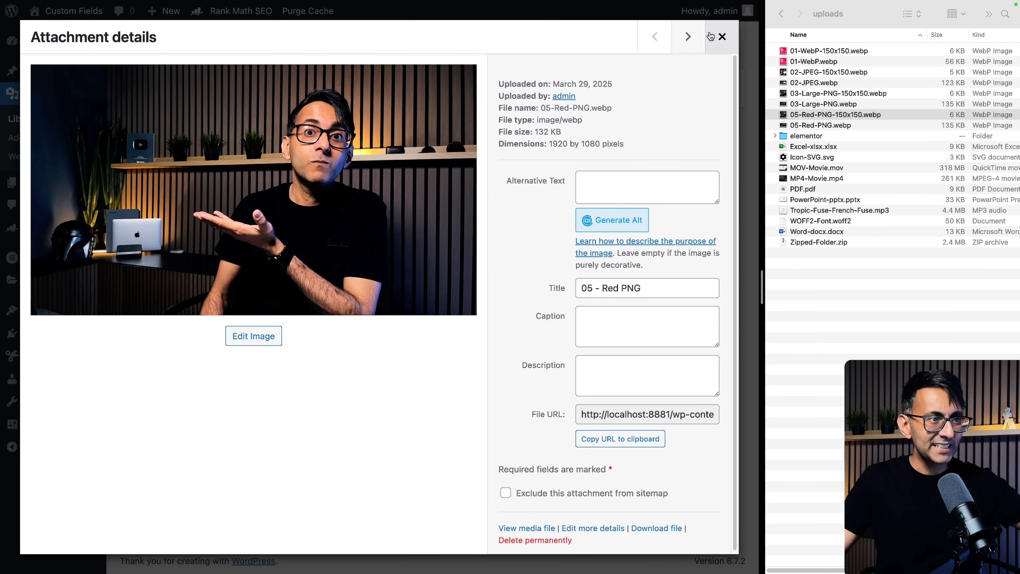
pyautogui.click(722, 37)
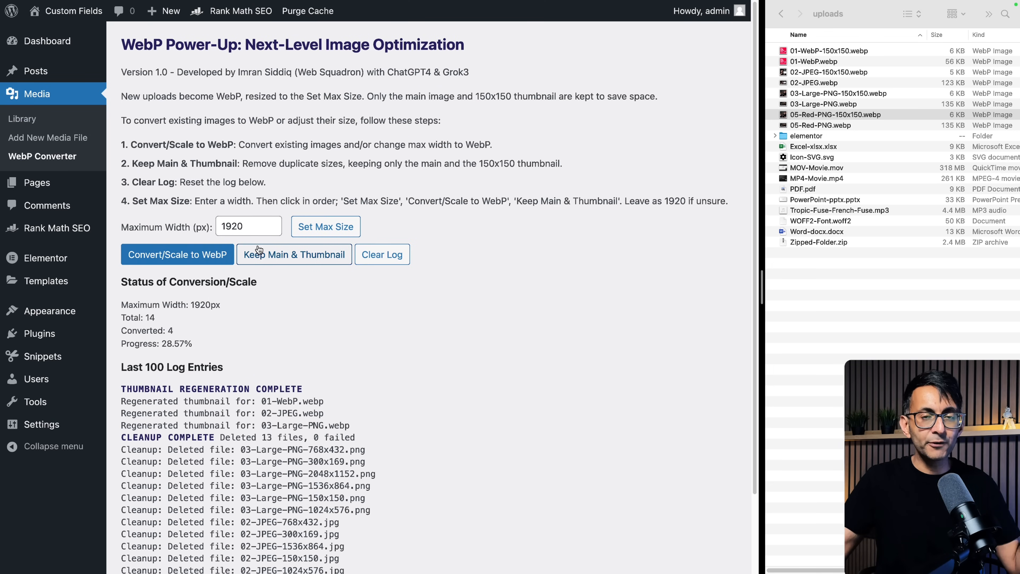
# - Clear the log and rerun Convert/Scale to WebP, which skips all four already-WebP images
pyautogui.click(383, 254)
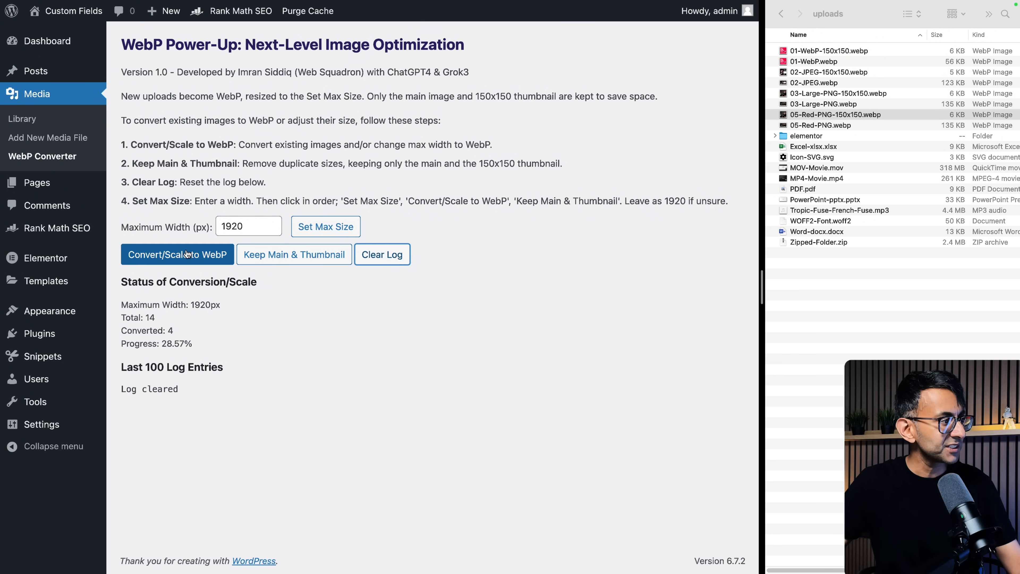
pyautogui.click(177, 253)
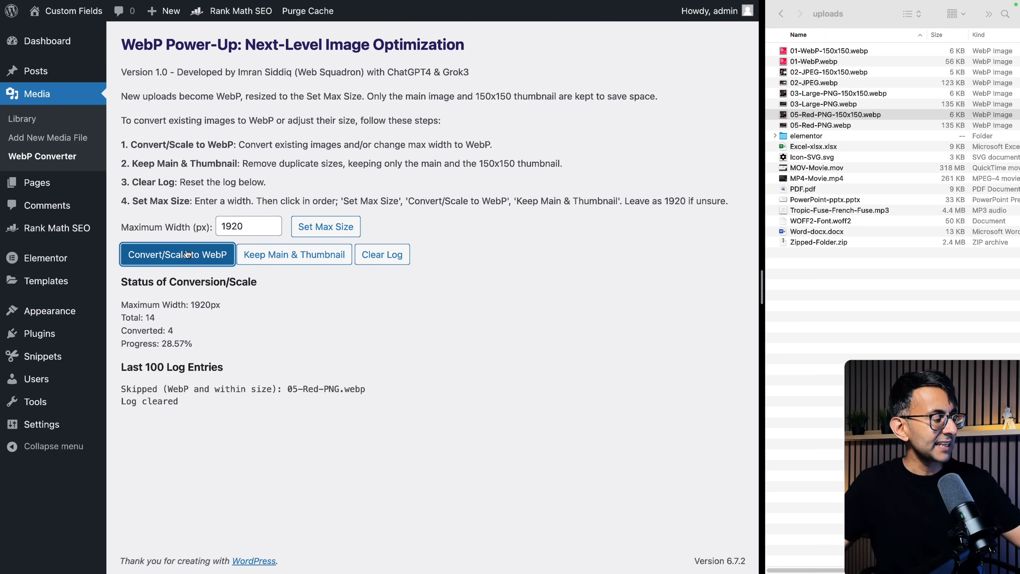
pyautogui.click(178, 254)
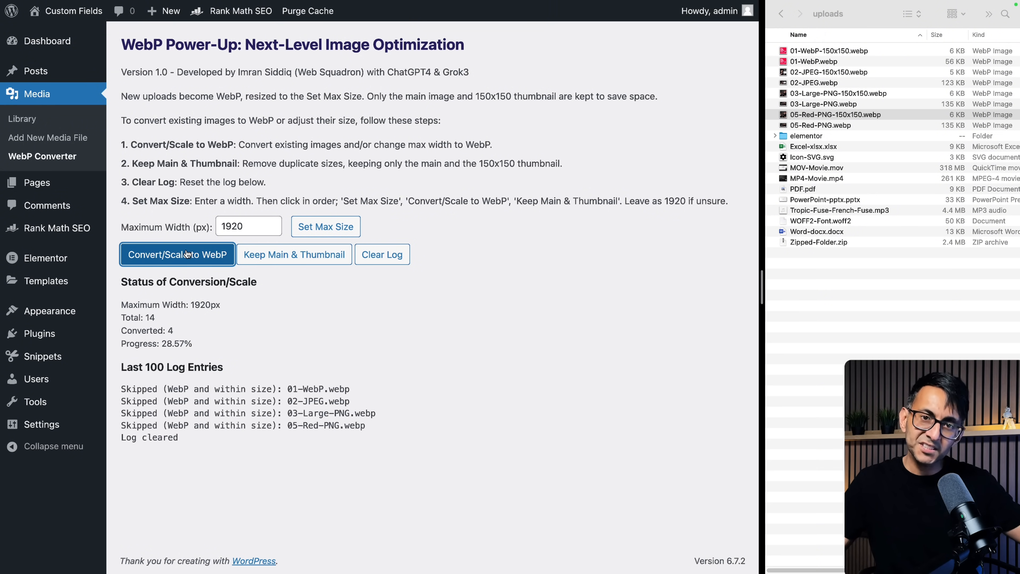
pyautogui.click(177, 254)
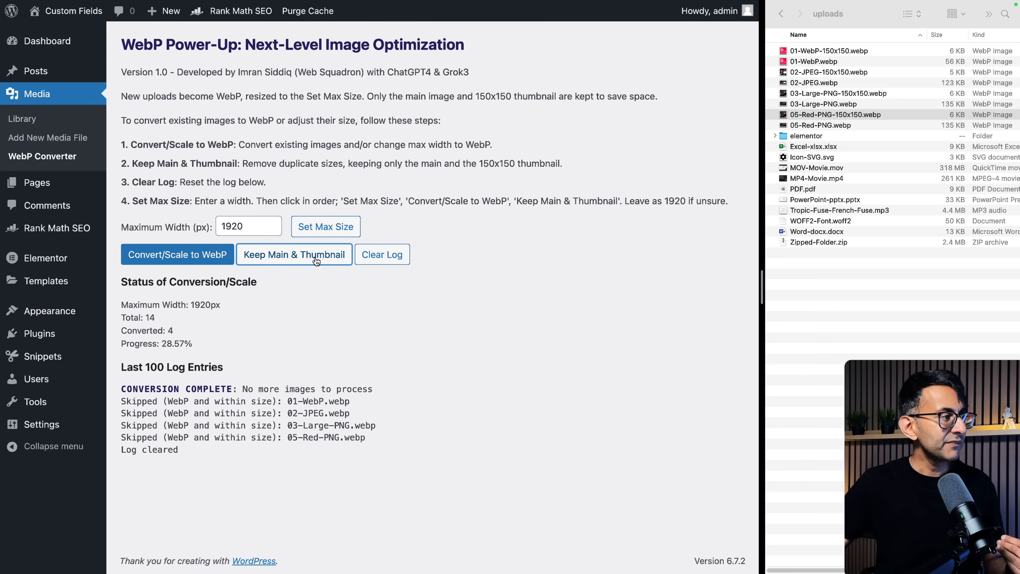
# - Run Keep Main & Thumbnail cleanup deleting nothing, clear the log, and show the 14-item Media Library
pyautogui.click(294, 254)
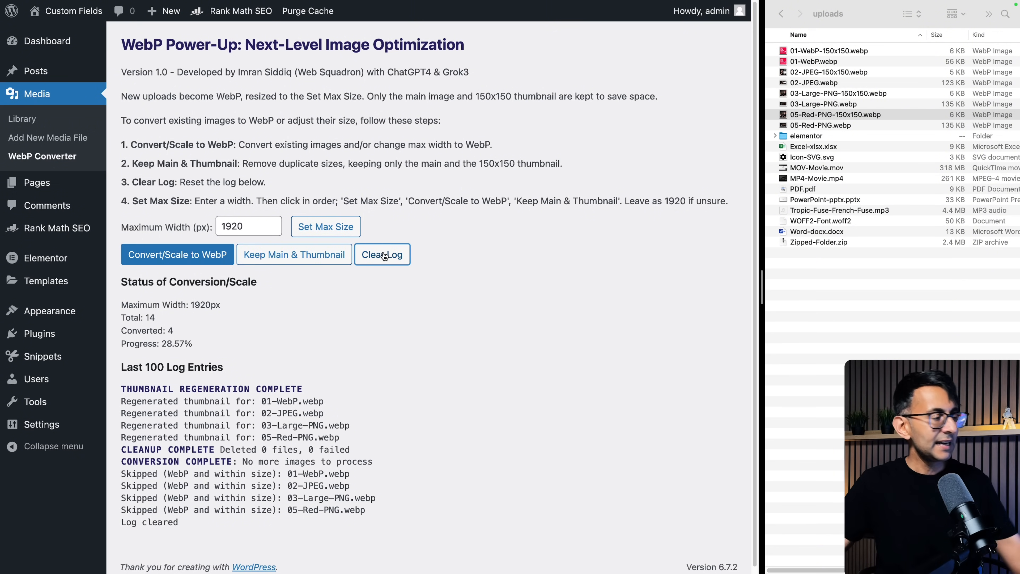
pyautogui.click(383, 254)
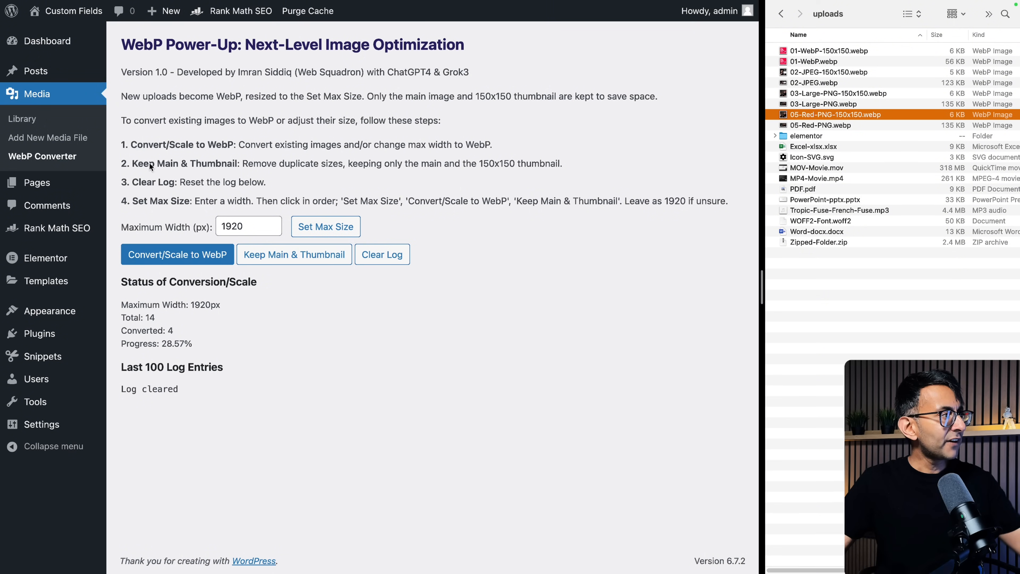
pyautogui.click(23, 119)
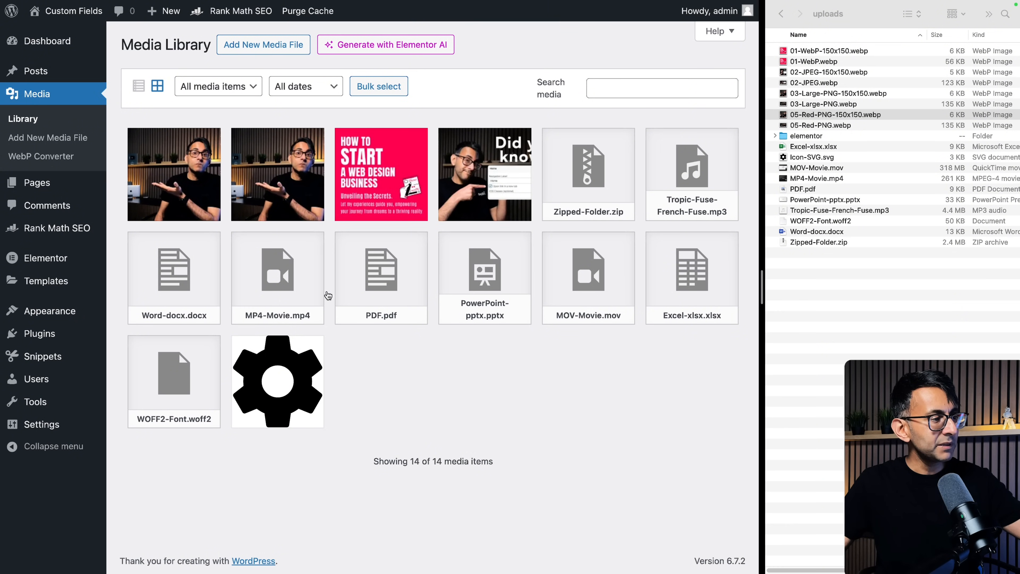
pyautogui.click(277, 270)
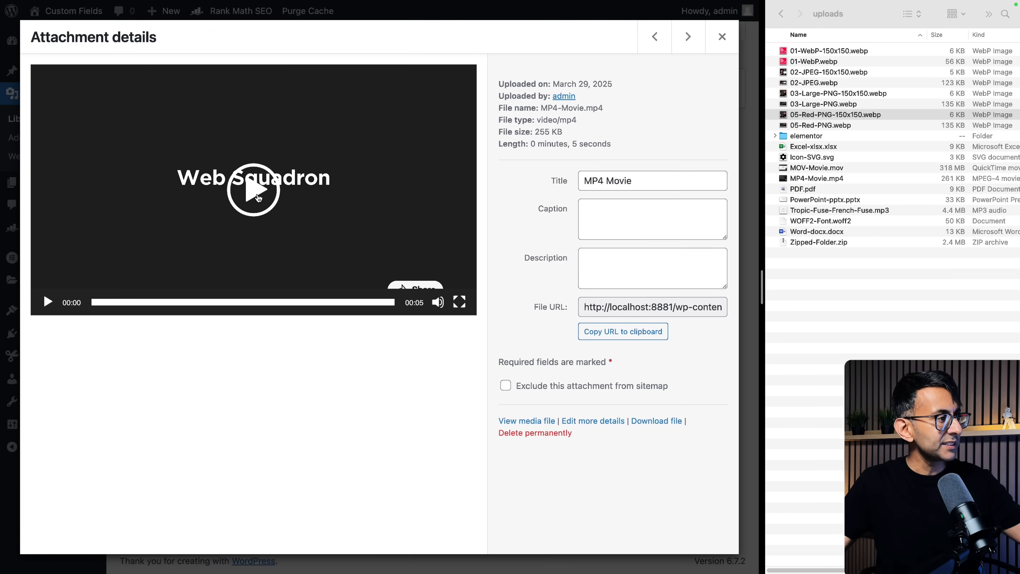
pyautogui.click(654, 36)
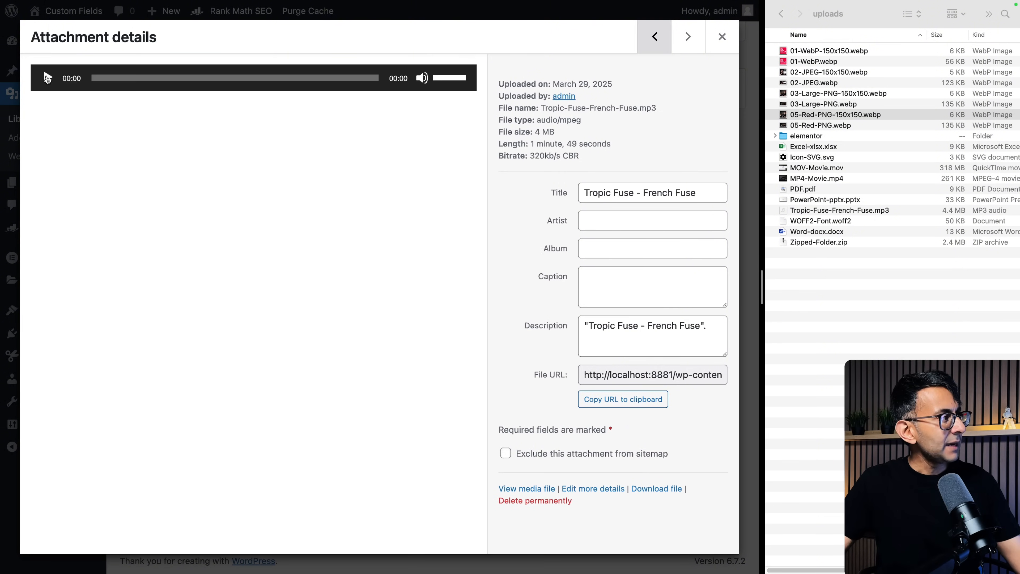
pyautogui.click(47, 78)
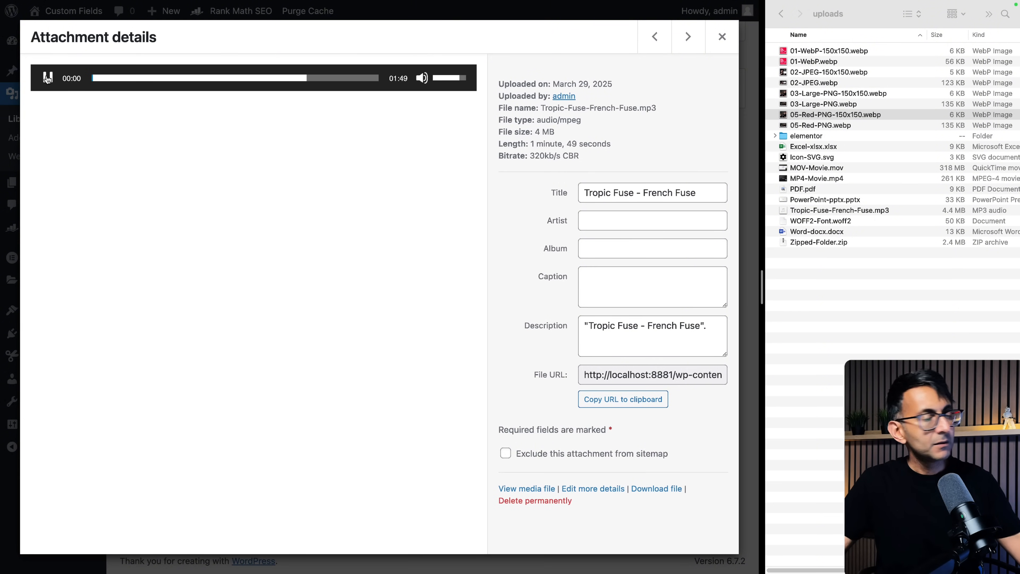
pyautogui.click(47, 78)
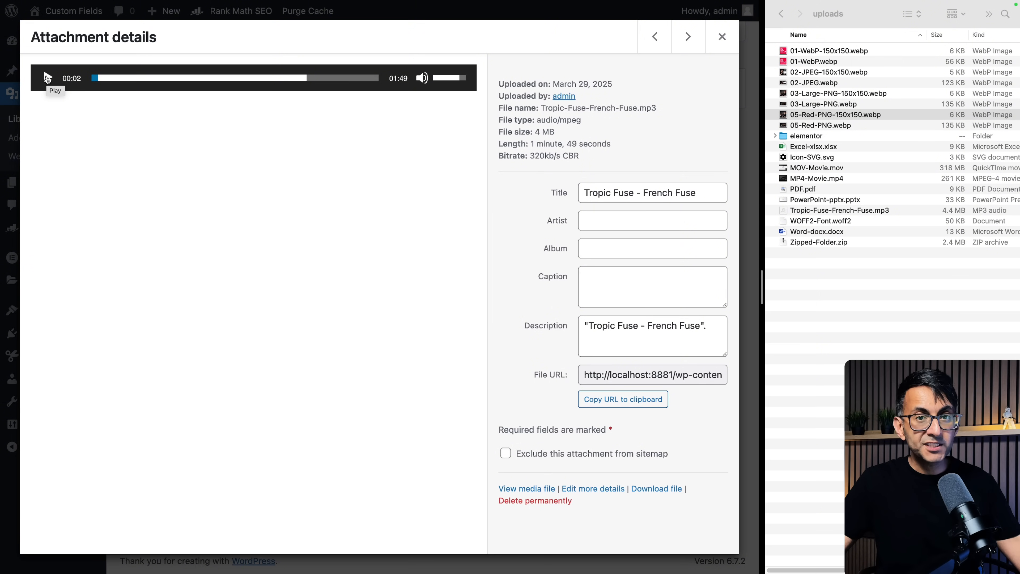
pyautogui.click(721, 36)
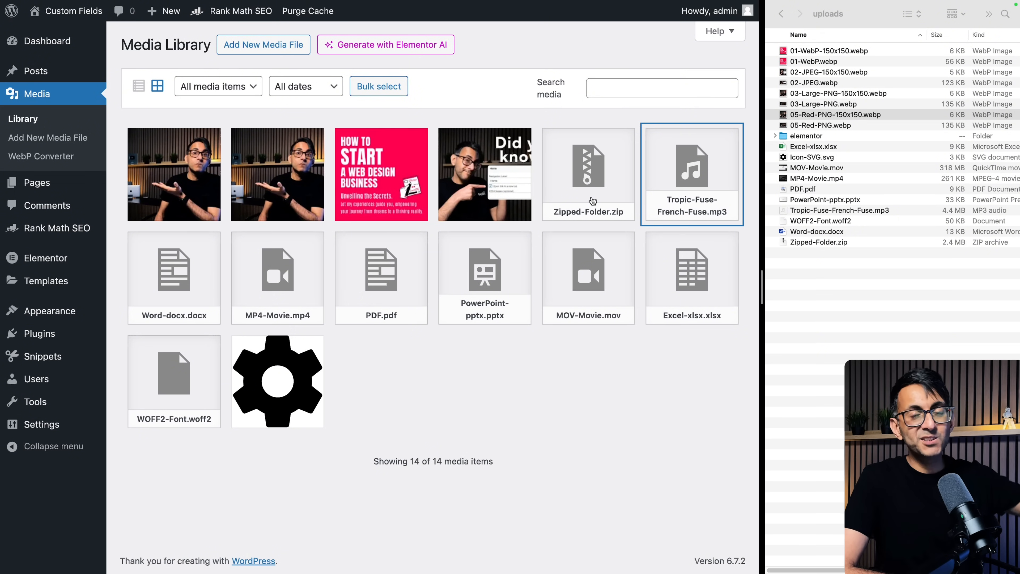
# - Enter 650 as the Maximum Width (px), after checking a large converted image's file size
pyautogui.click(41, 156)
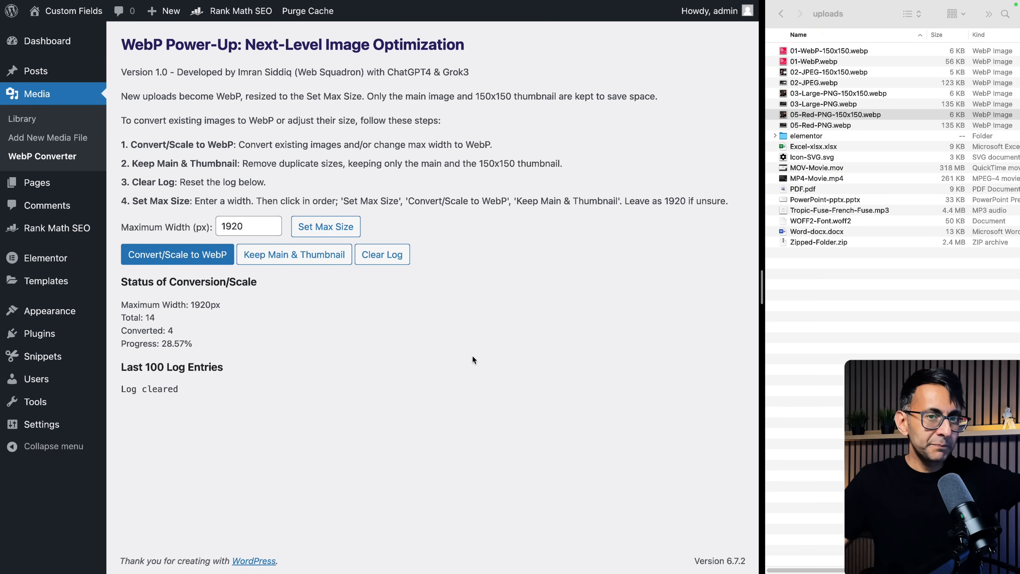
pyautogui.moveTo(470, 350)
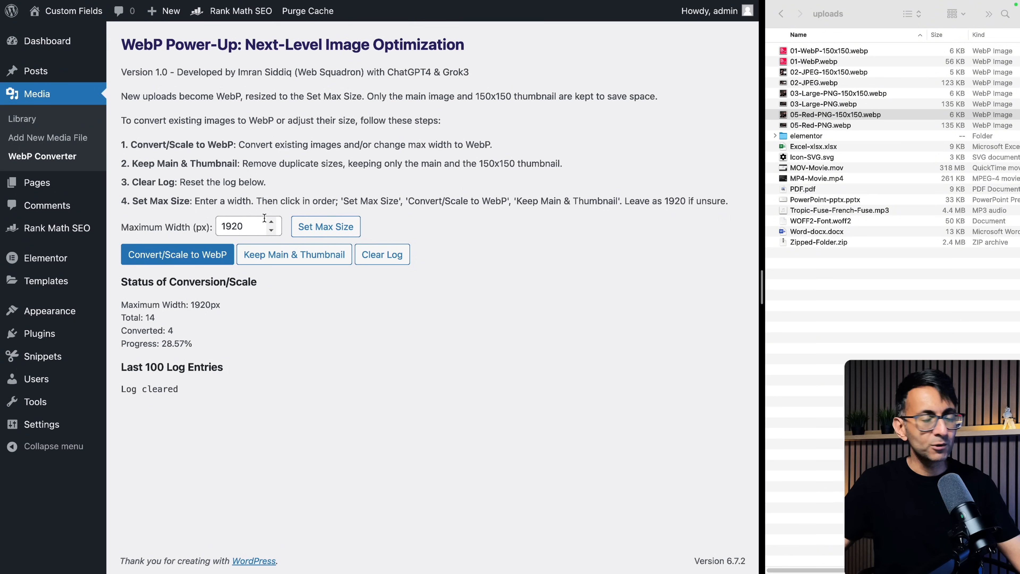
pyautogui.write('500')
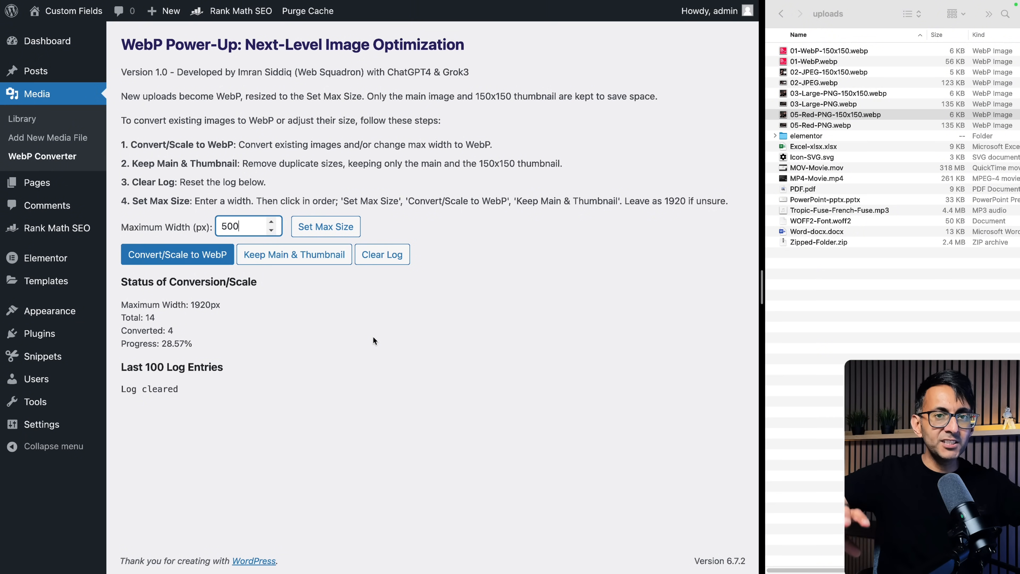
pyautogui.moveTo(245, 241)
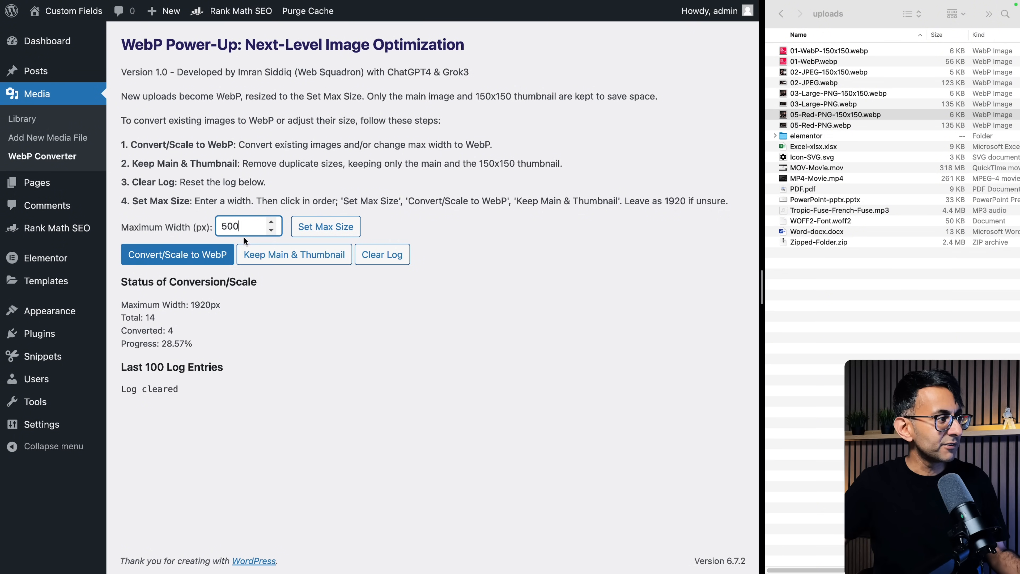
pyautogui.write('650')
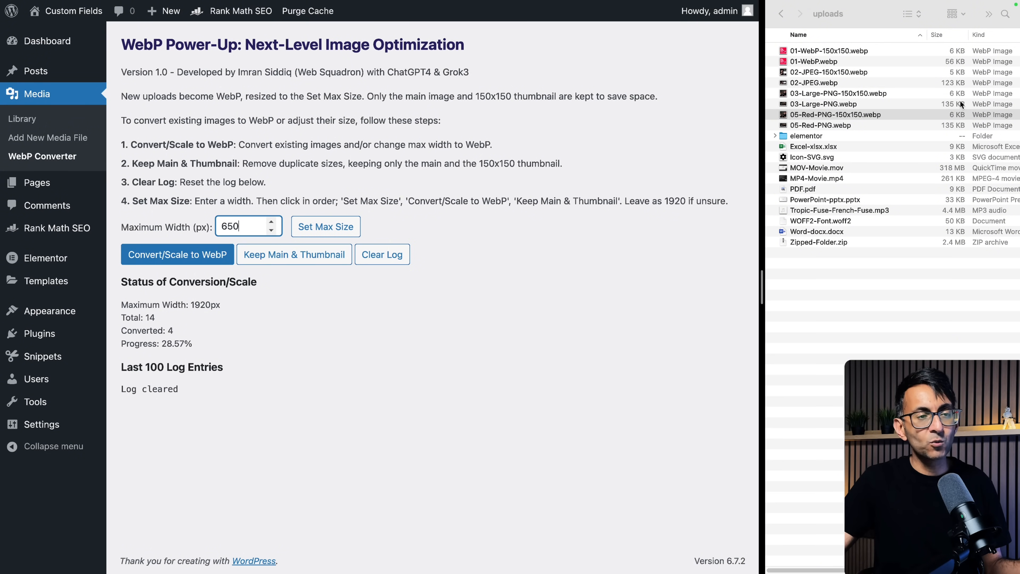
pyautogui.moveTo(950, 113)
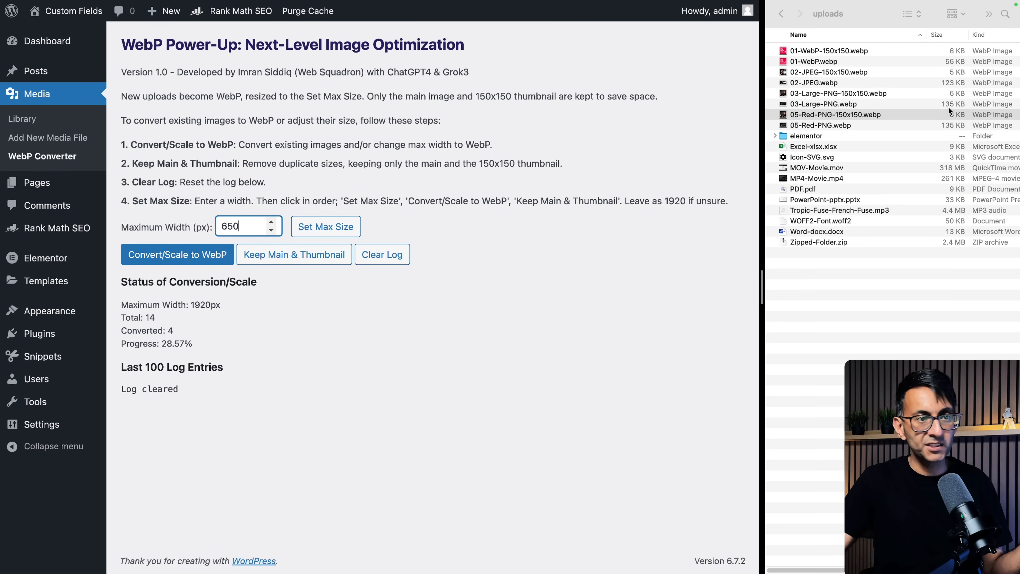
pyautogui.click(823, 104)
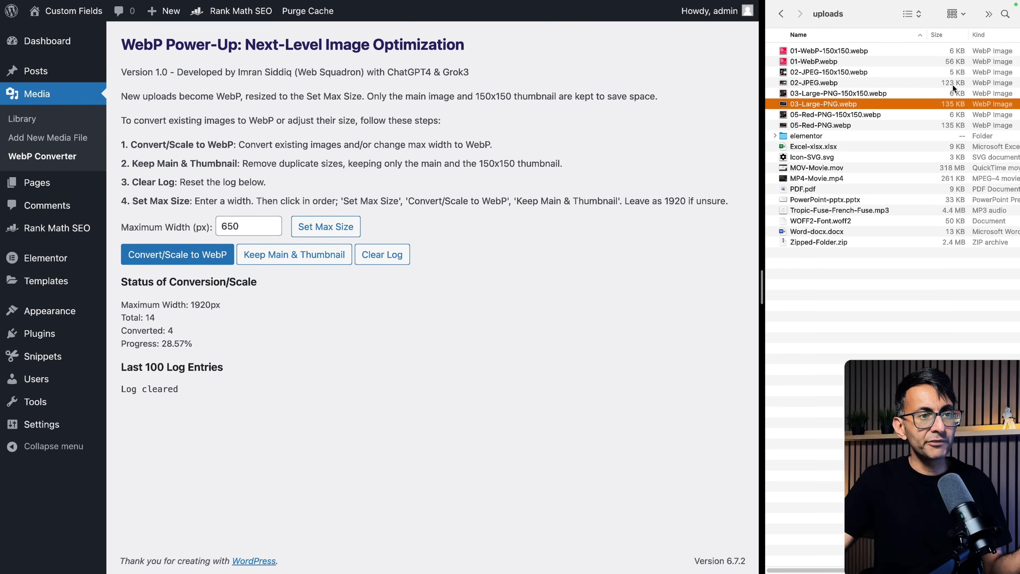
pyautogui.click(813, 62)
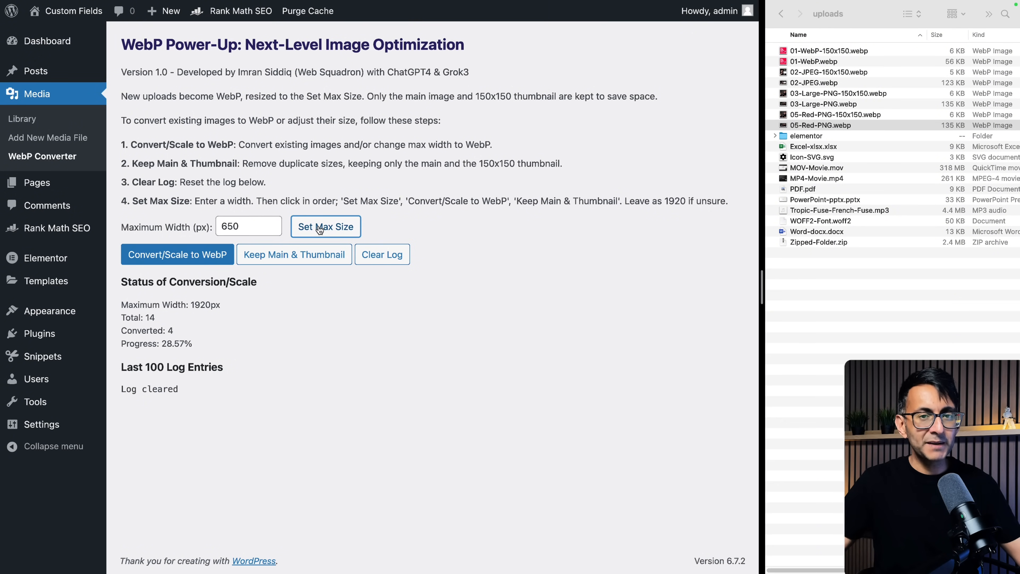
# - Apply the 650 px max size and convert all existing images until CONVERSION COMPLETE
pyautogui.click(326, 227)
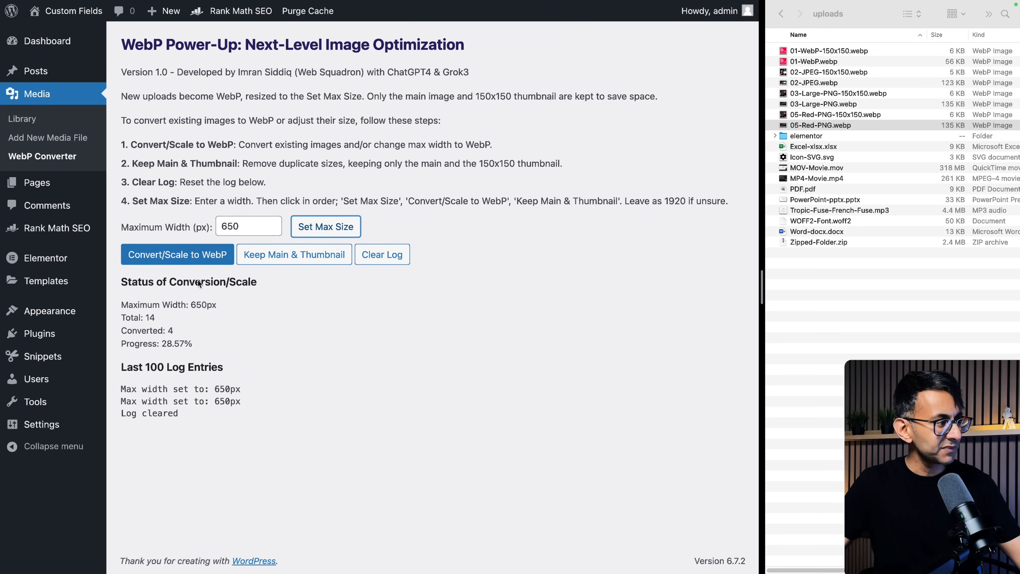
pyautogui.click(193, 254)
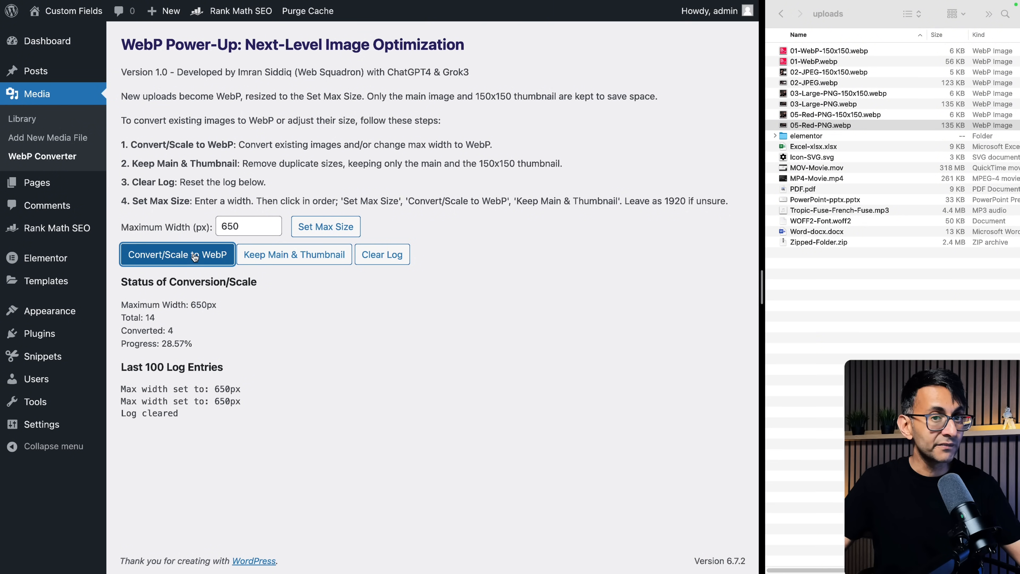
pyautogui.click(193, 255)
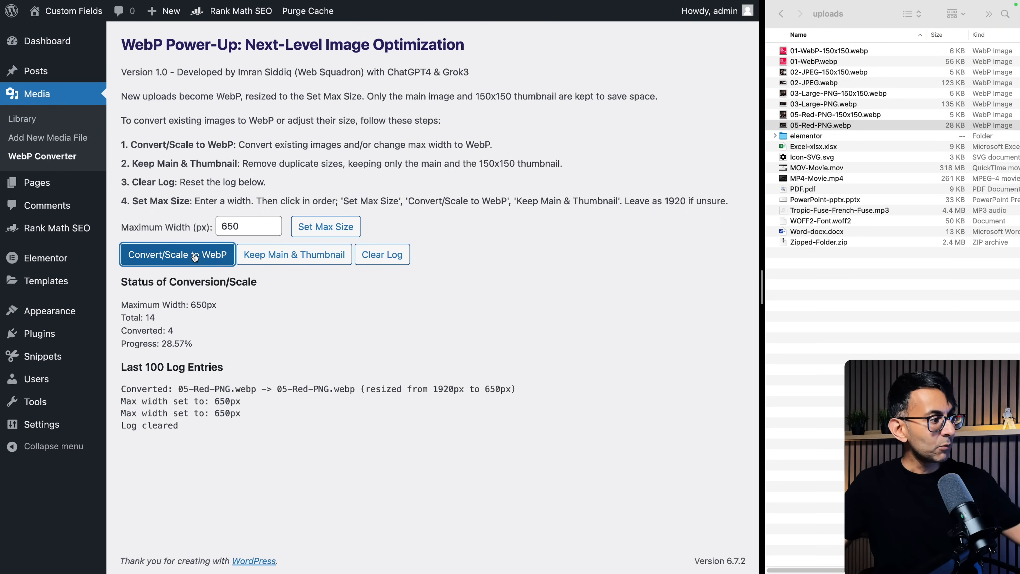
pyautogui.click(194, 255)
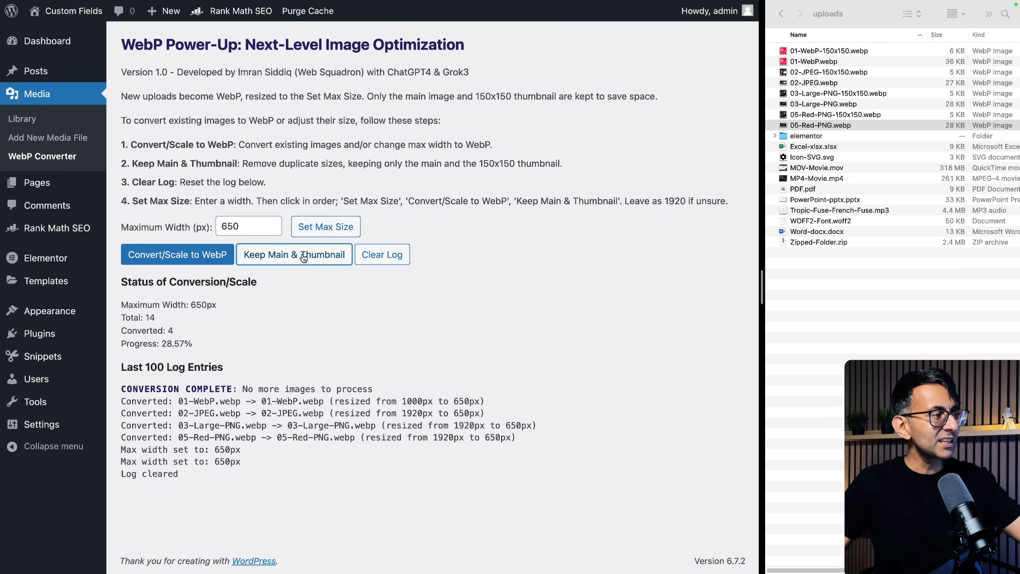
# - Keep only main image and thumbnail, then review attachment details in the Media Library
pyautogui.click(22, 119)
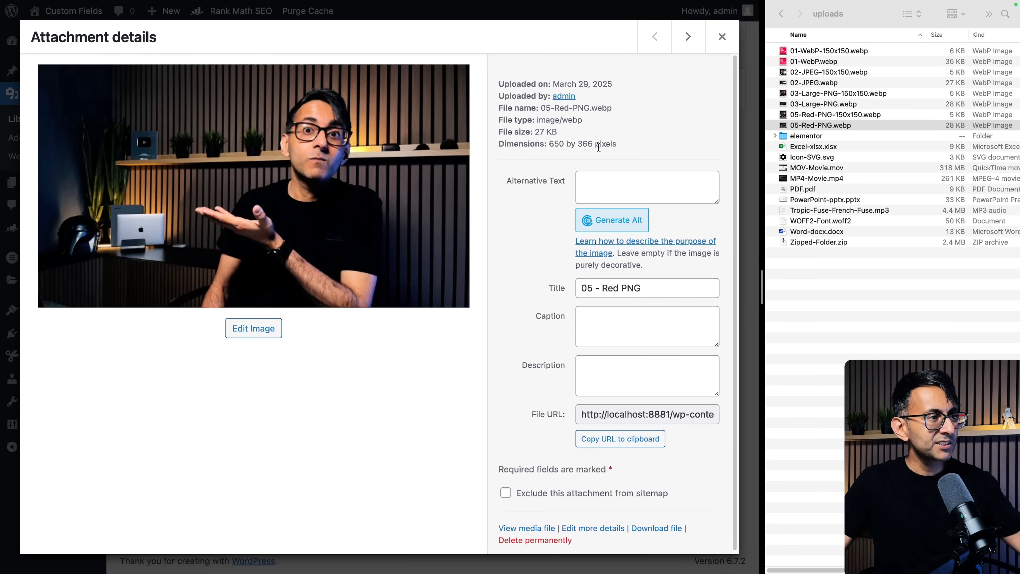
pyautogui.click(688, 36)
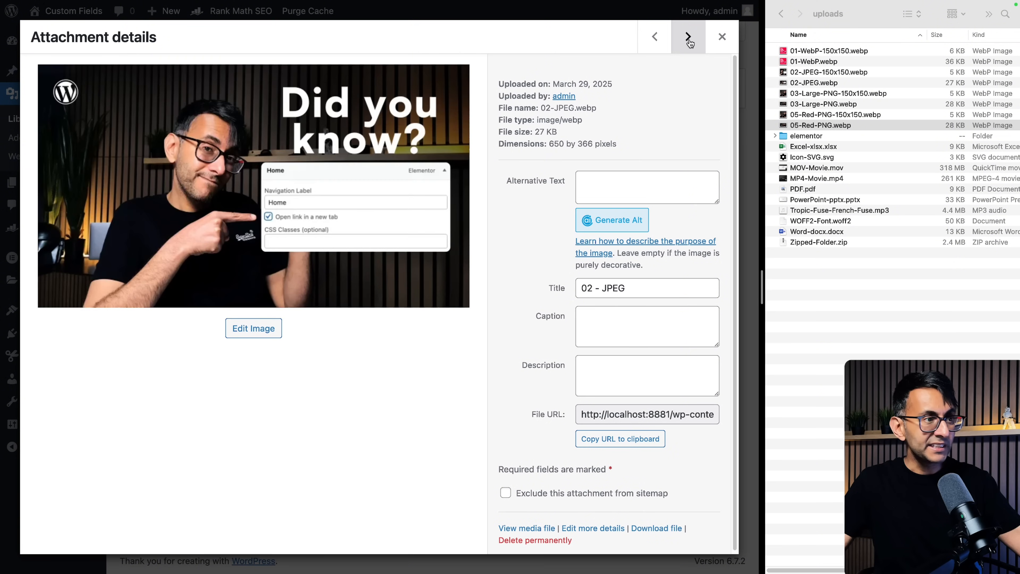
pyautogui.click(722, 36)
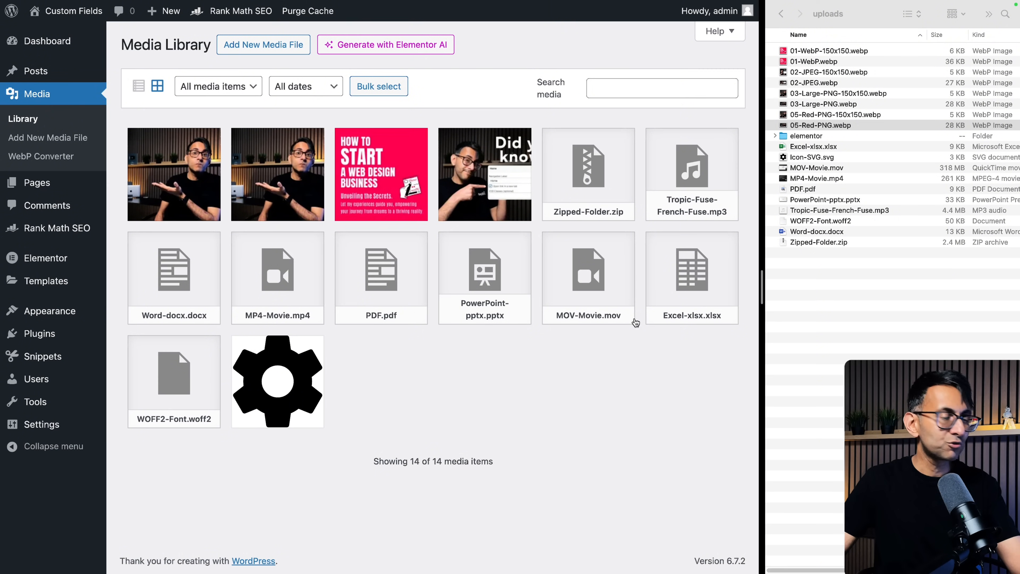
pyautogui.moveTo(488, 257)
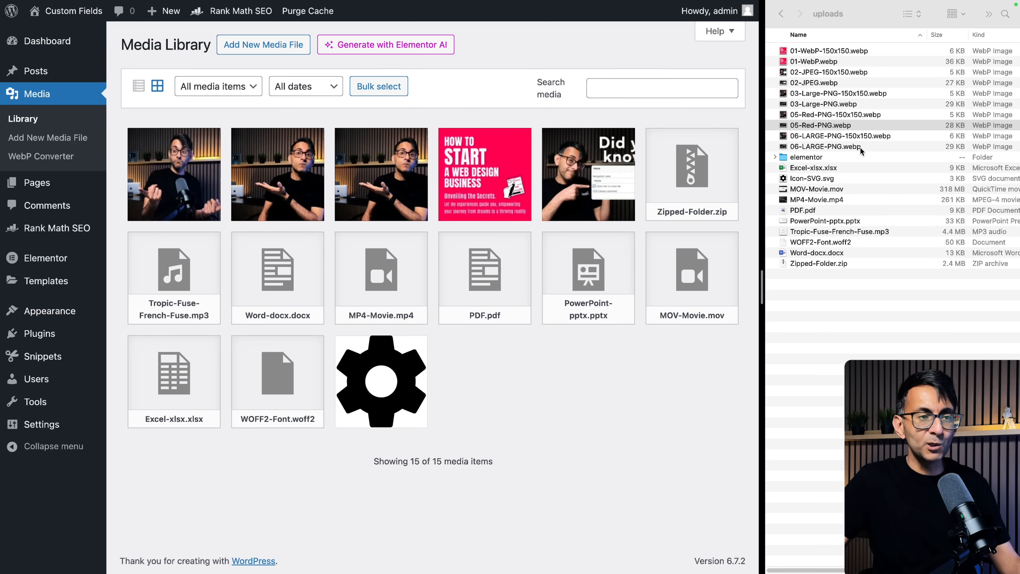
# - Upload 06-LARGE-PNG and confirm it arrives as a 650 by 366 WebP
pyautogui.click(826, 147)
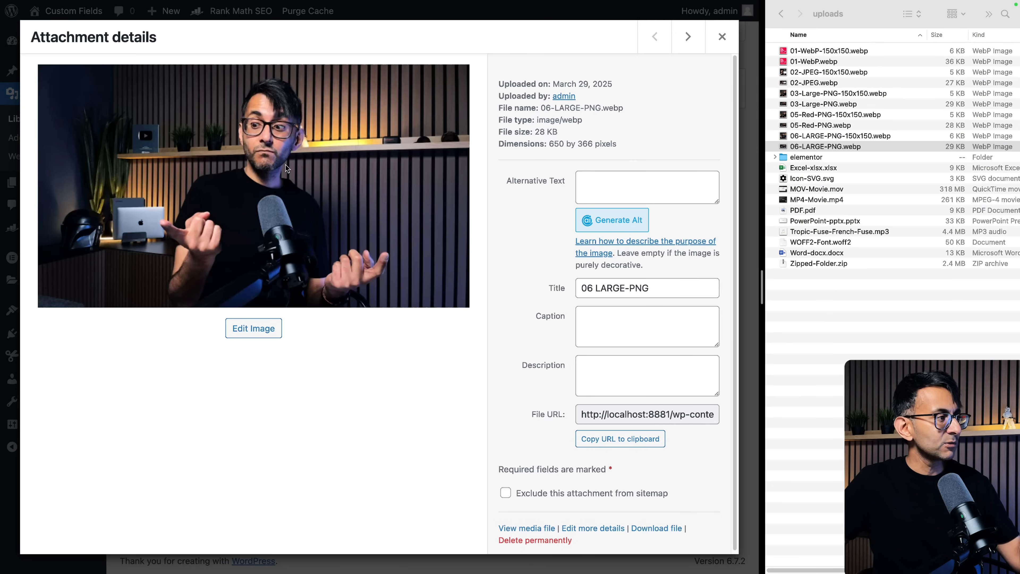
pyautogui.click(722, 36)
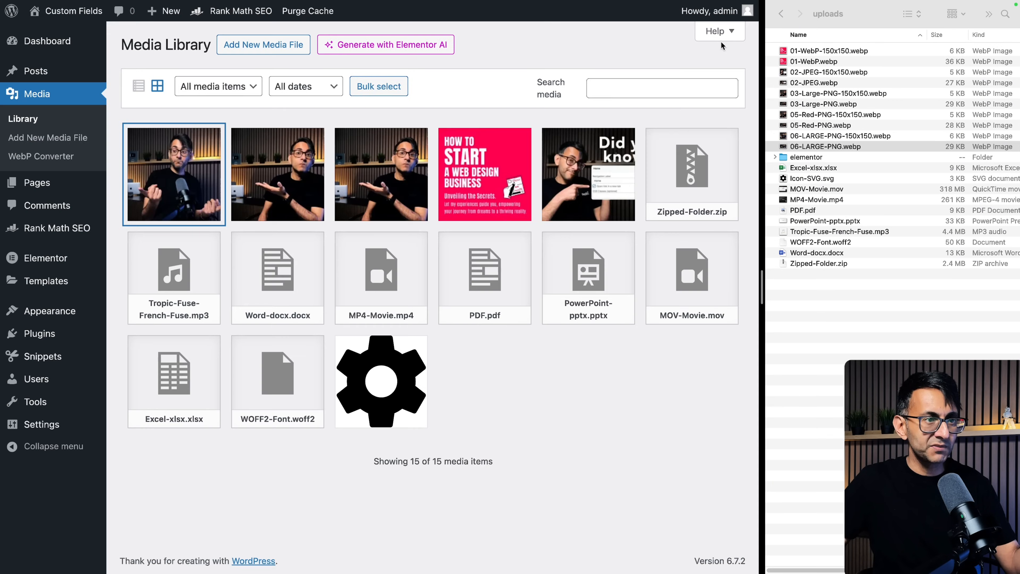
# - Reset the converter's Maximum Width to 1920 px with Set Max Size
pyautogui.click(41, 156)
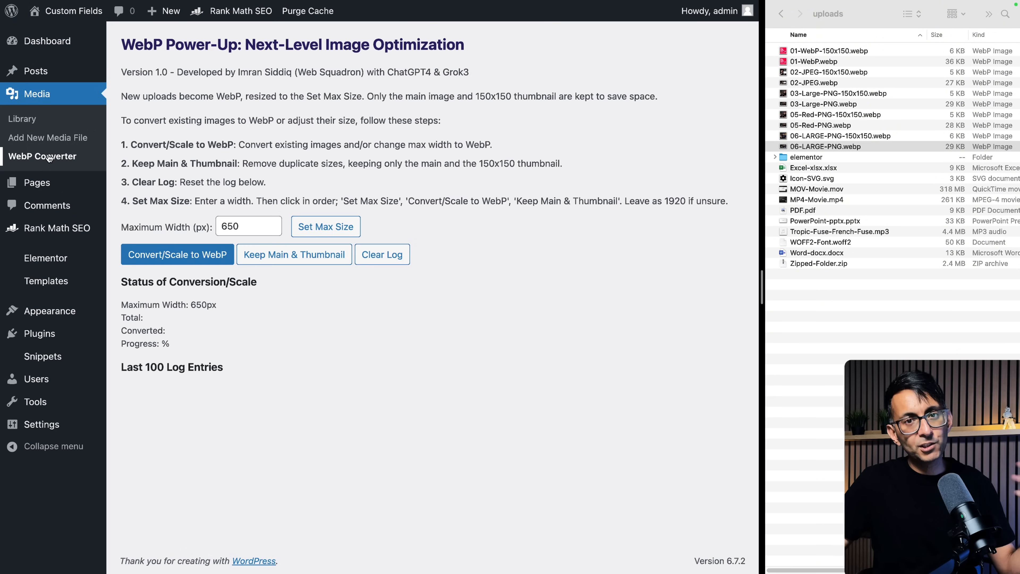
pyautogui.click(178, 254)
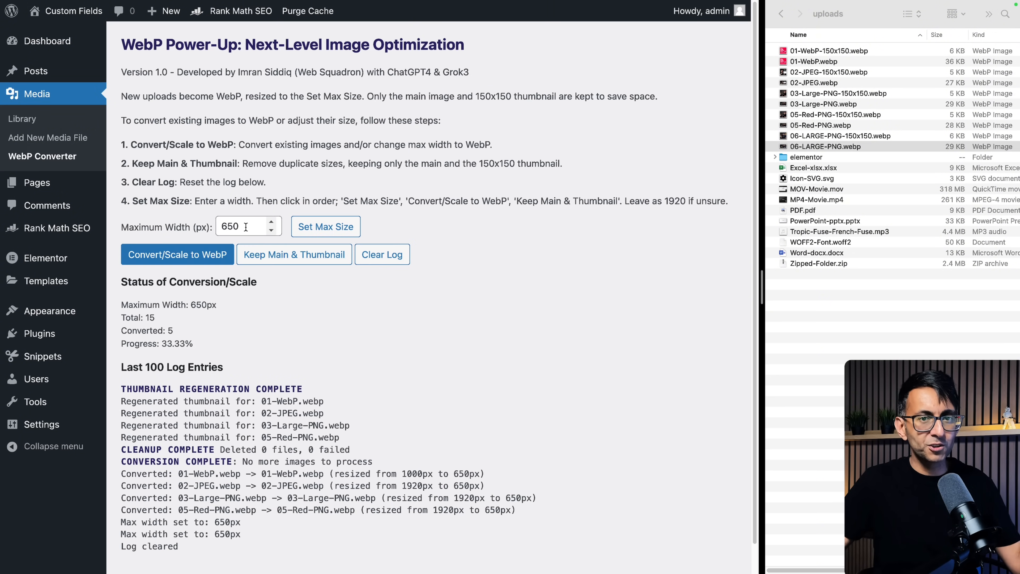
pyautogui.write('1')
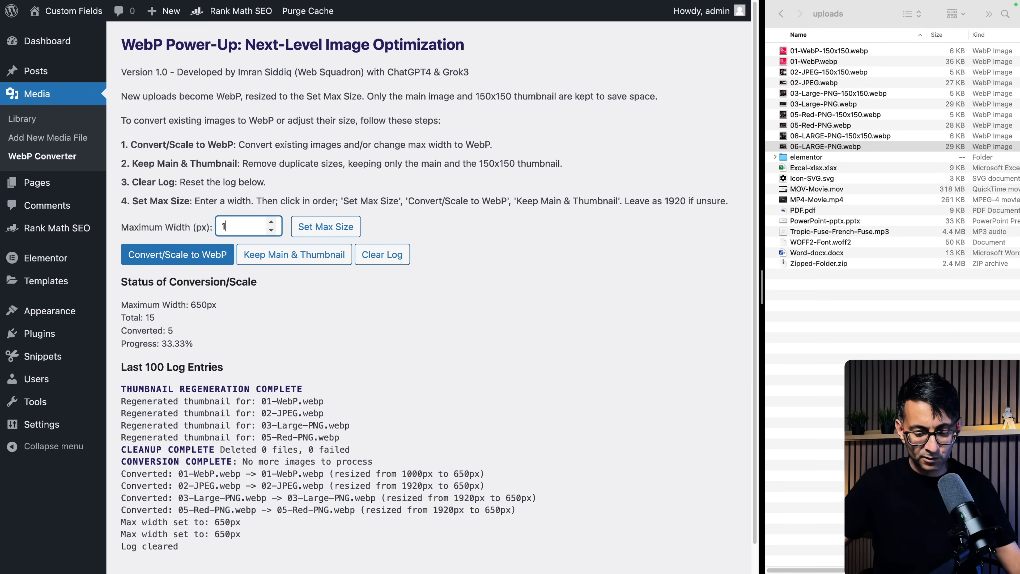
pyautogui.write('920')
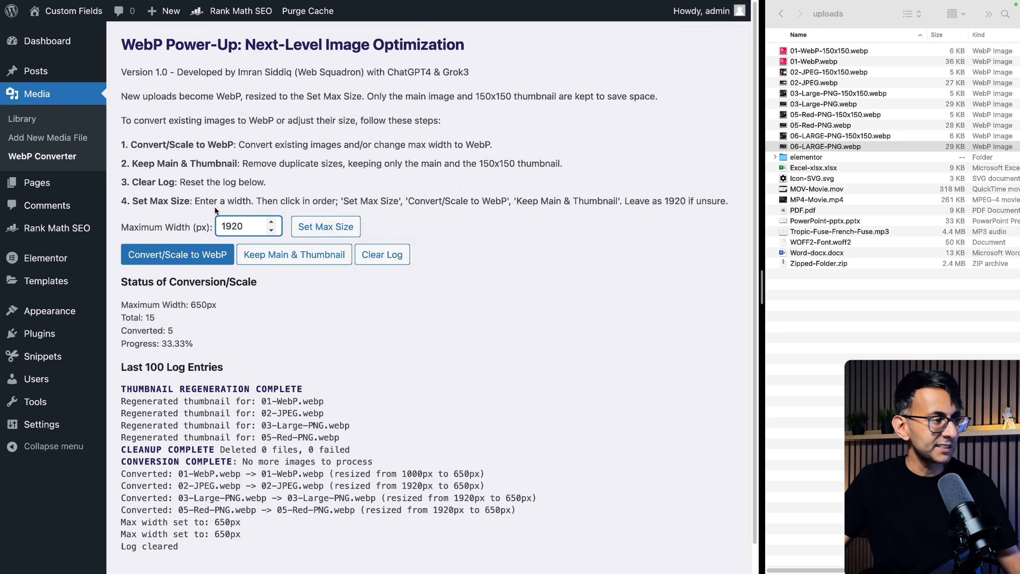
pyautogui.click(325, 227)
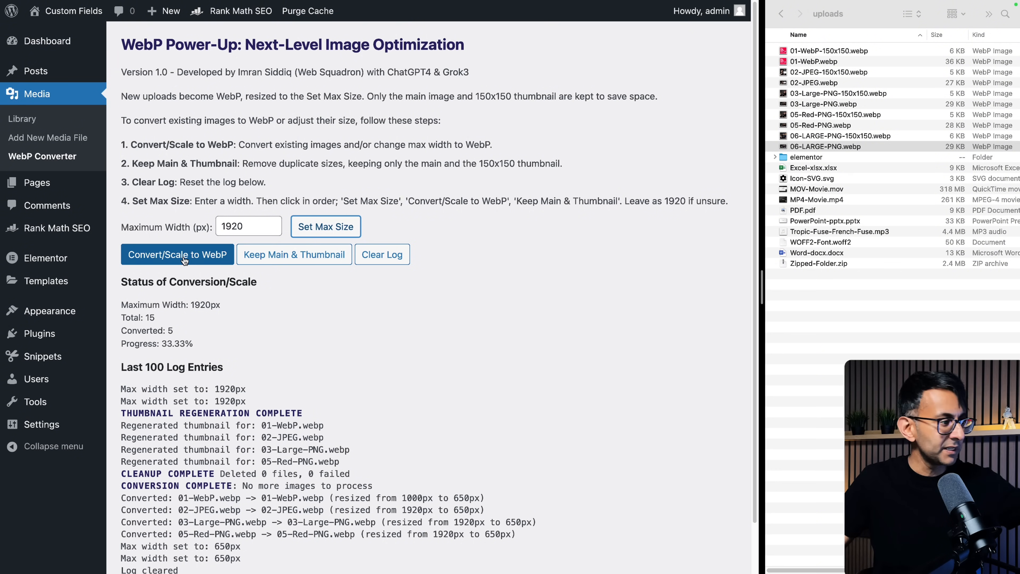
pyautogui.moveTo(19, 124)
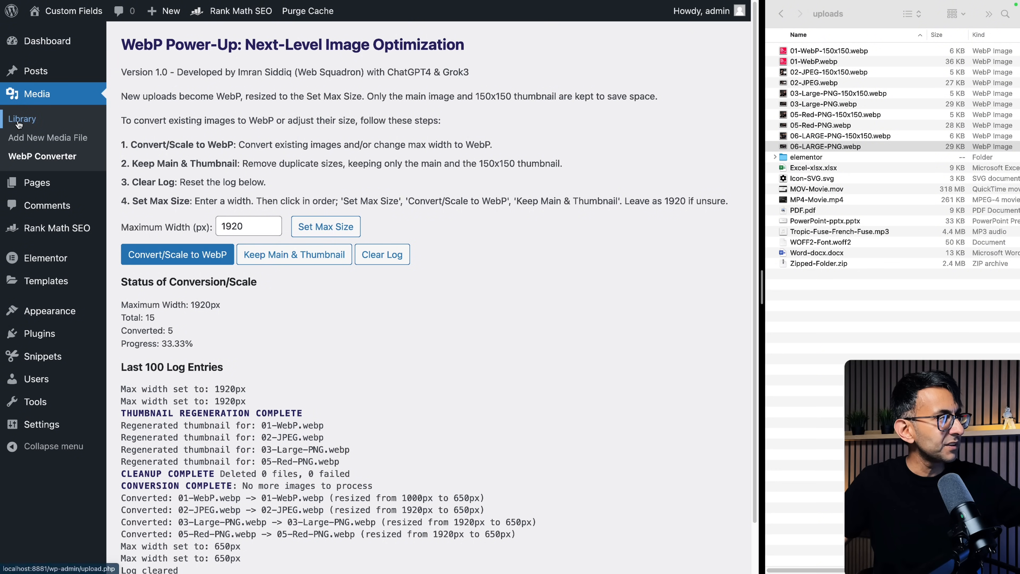
# - Upload 07-AGAIN-PNG and compare its 1920 by 1080 WebP dimensions with the 650 px images
pyautogui.click(21, 119)
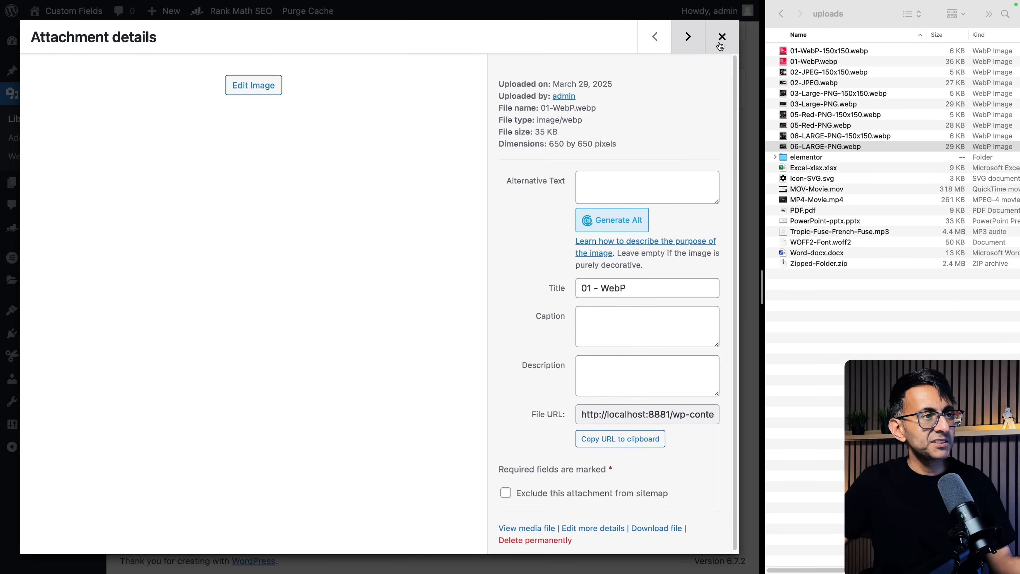
pyautogui.click(721, 37)
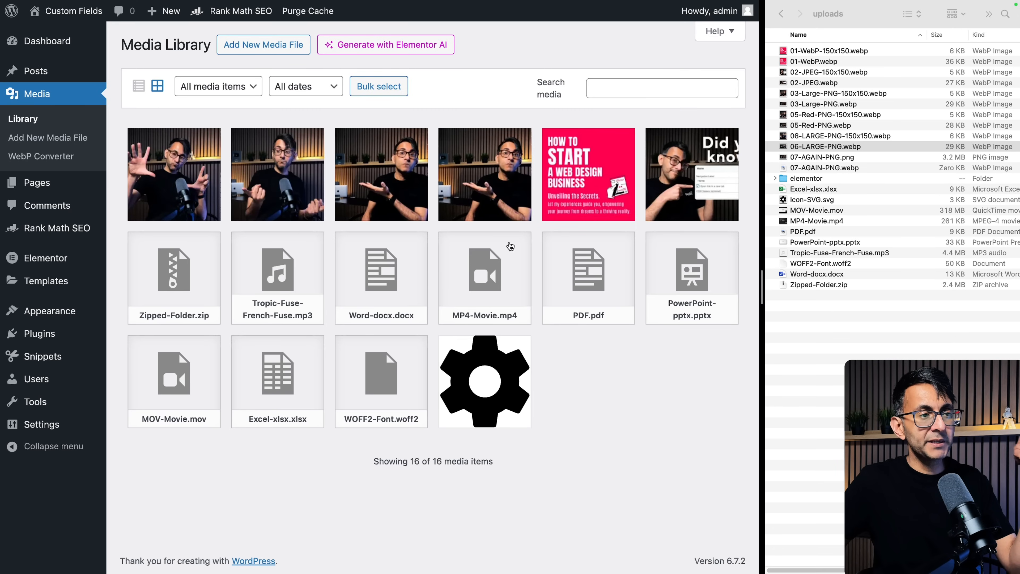
pyautogui.click(825, 147)
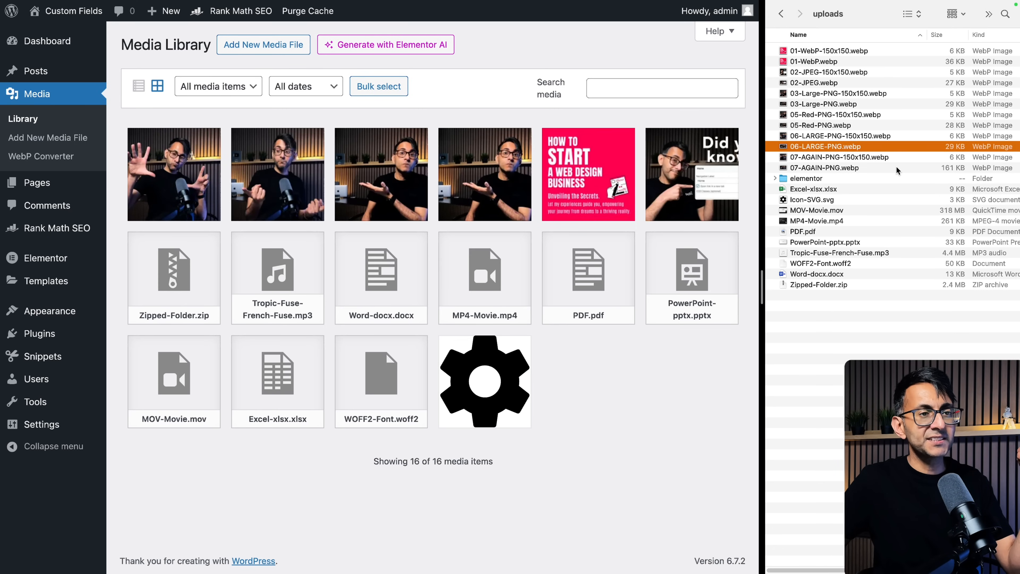
pyautogui.click(824, 167)
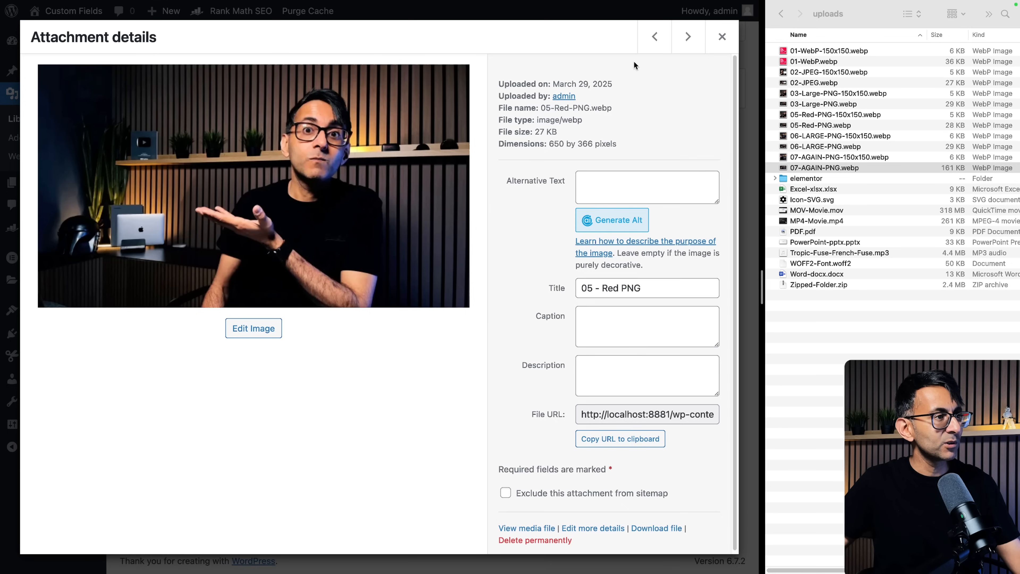
pyautogui.click(687, 37)
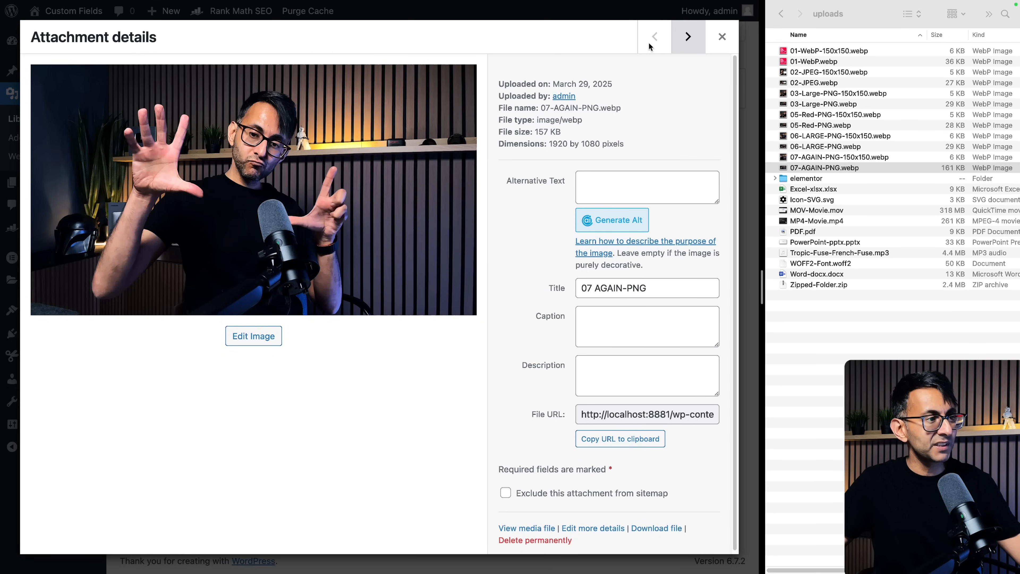
pyautogui.click(687, 37)
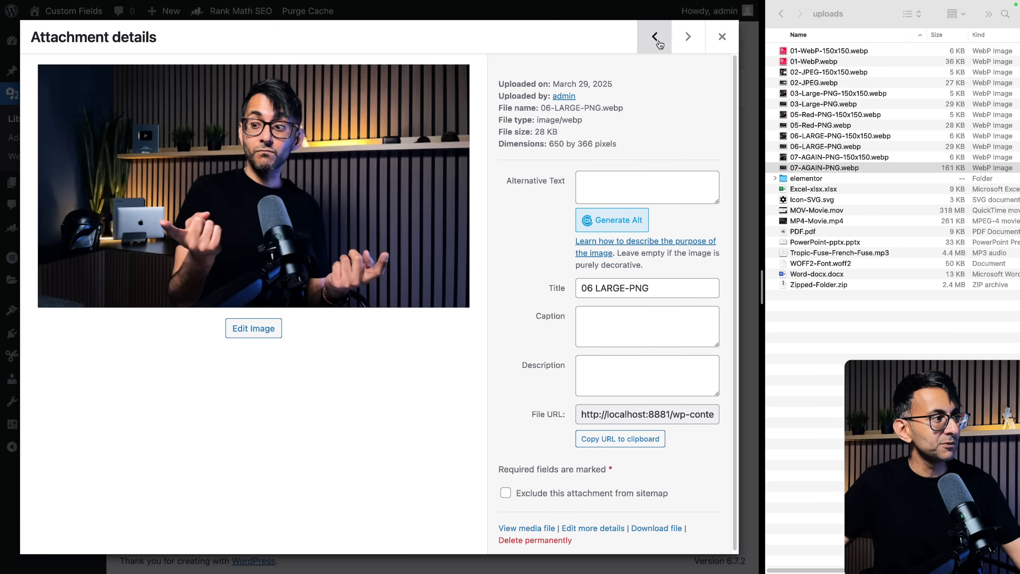
pyautogui.click(722, 36)
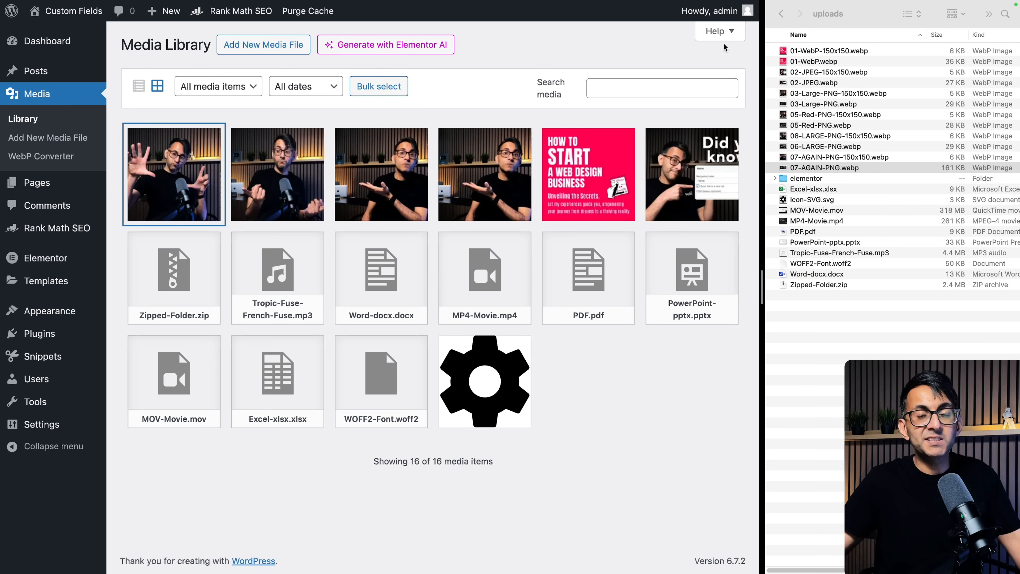
# - Run Keep Main & Thumbnail across all 16 images, then Clear Log
pyautogui.click(40, 156)
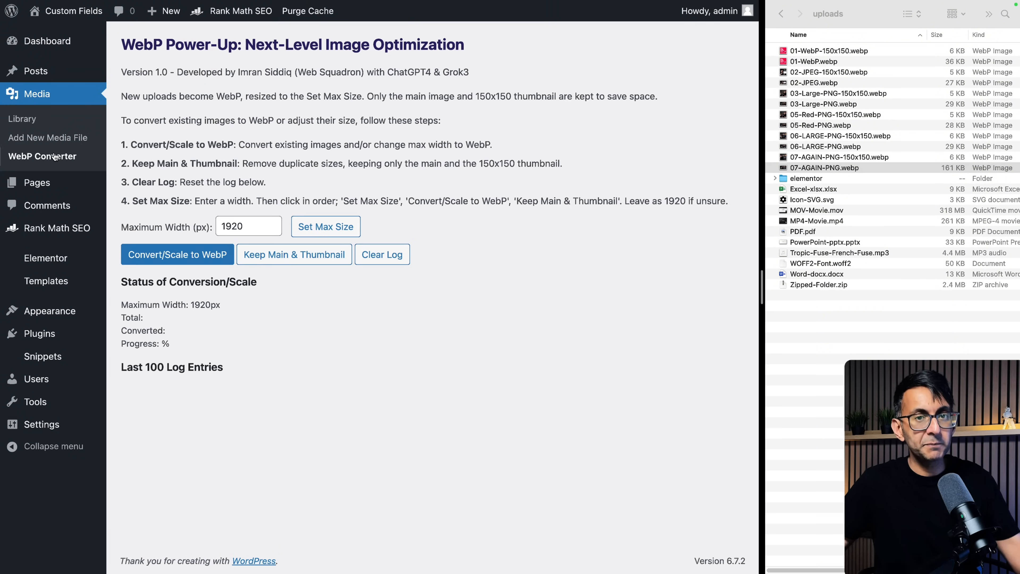
pyautogui.click(178, 254)
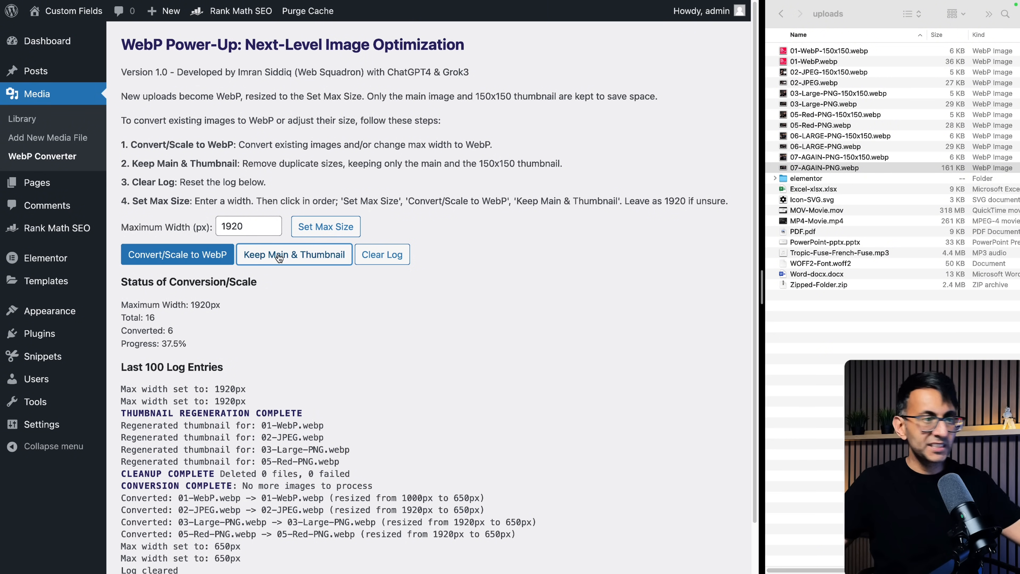
pyautogui.click(295, 254)
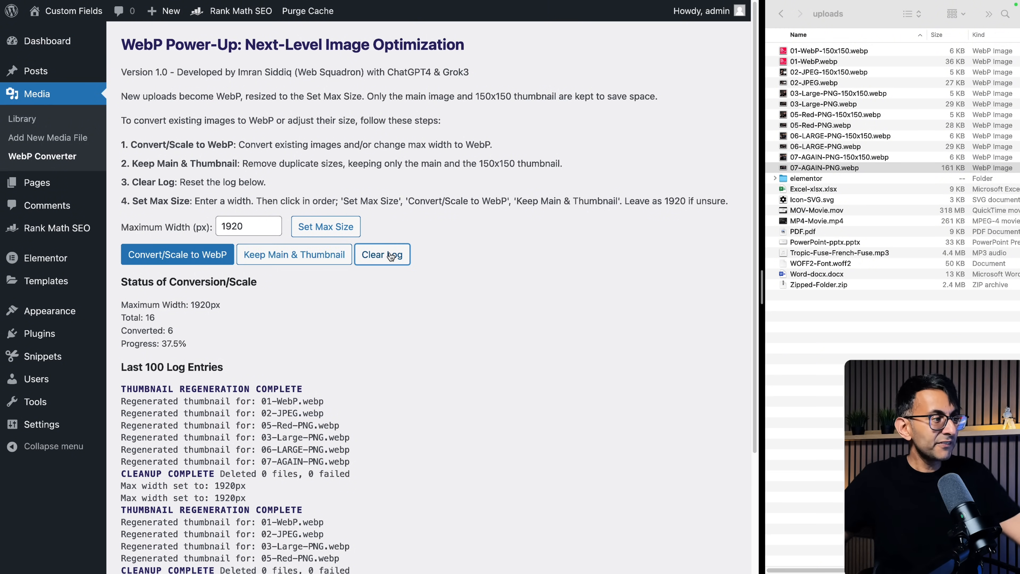
pyautogui.click(389, 257)
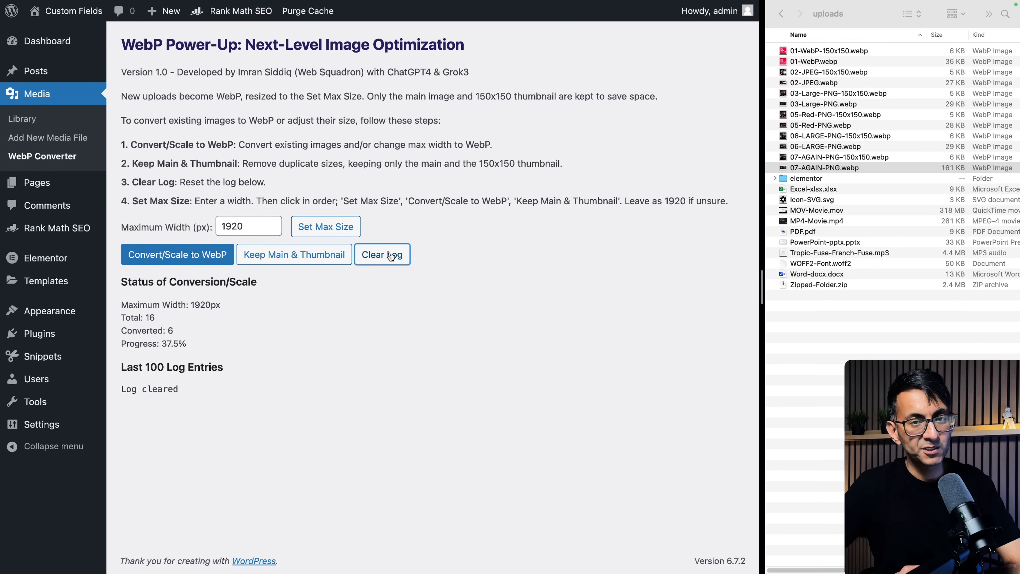